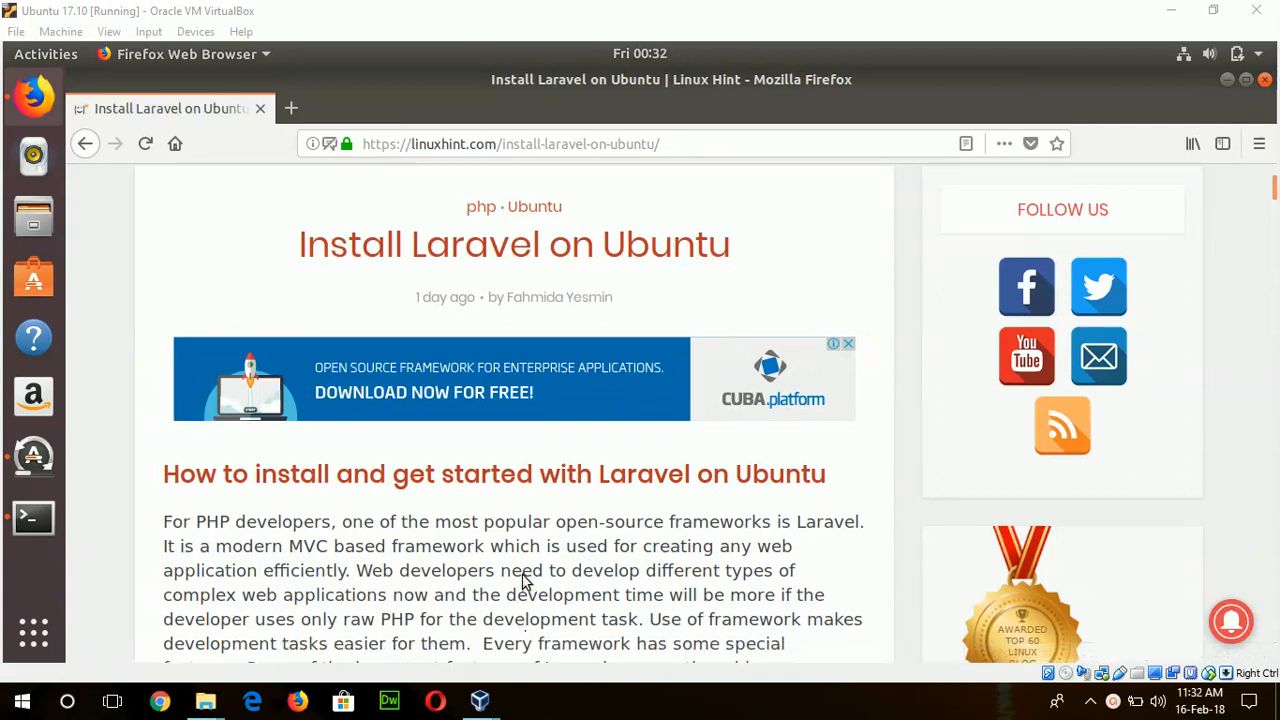
Step: Scroll the Laravel tutorial down to the optional MariaDB update-and-install command
{"action": "scroll", "scroll_direction": "down", "scroll_amount": 3}
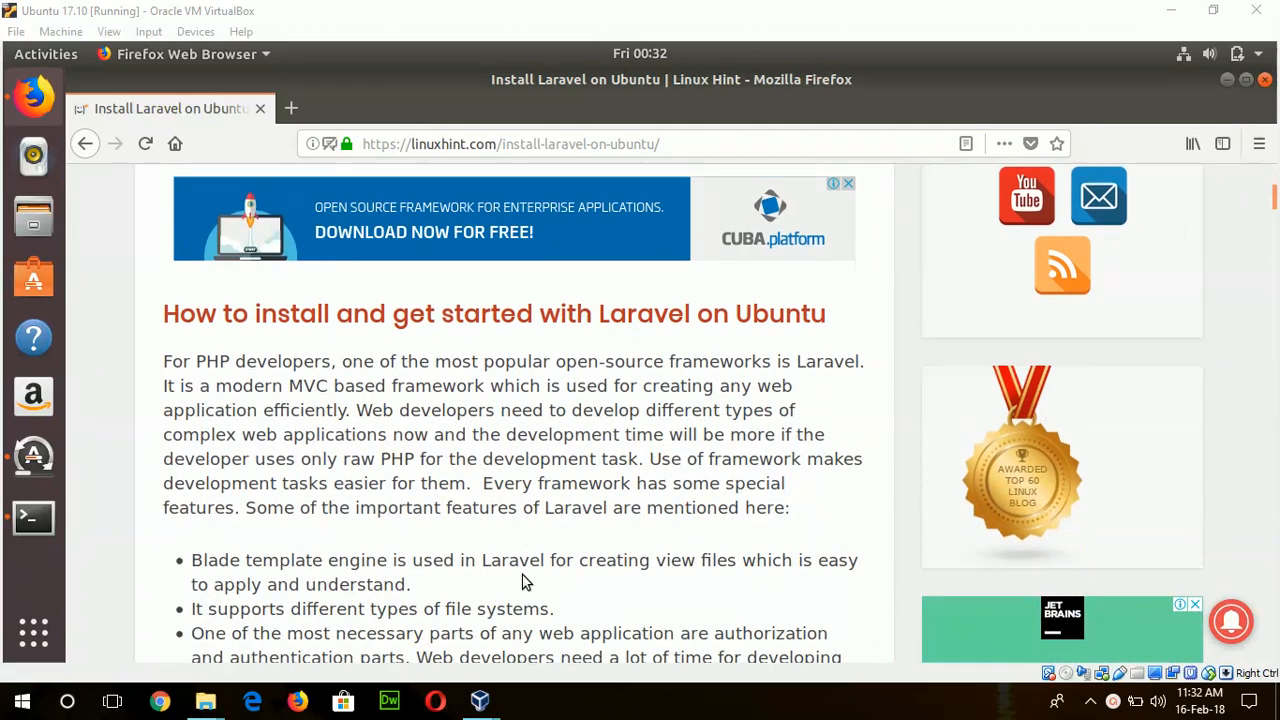
{"action": "scroll", "scroll_direction": "down", "scroll_amount": 3}
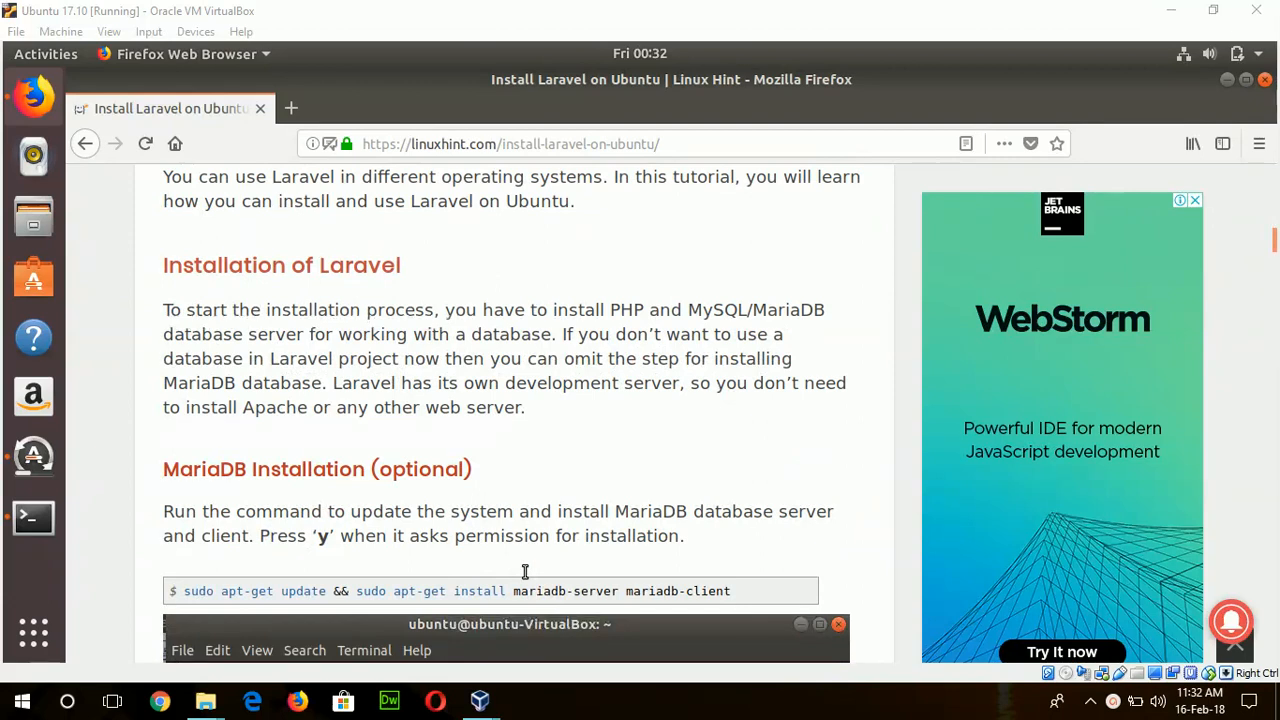
{"action": "mouse_move", "coordinate": [573, 490]}
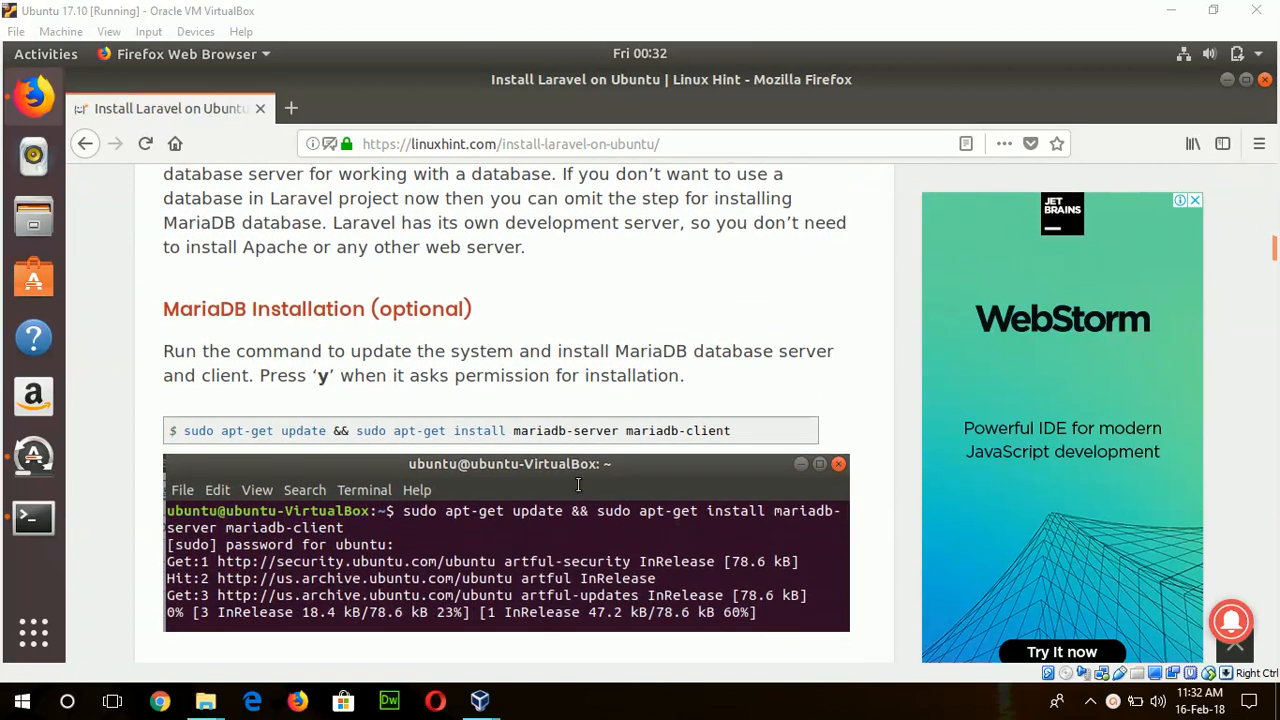
{"action": "mouse_move", "coordinate": [206, 430]}
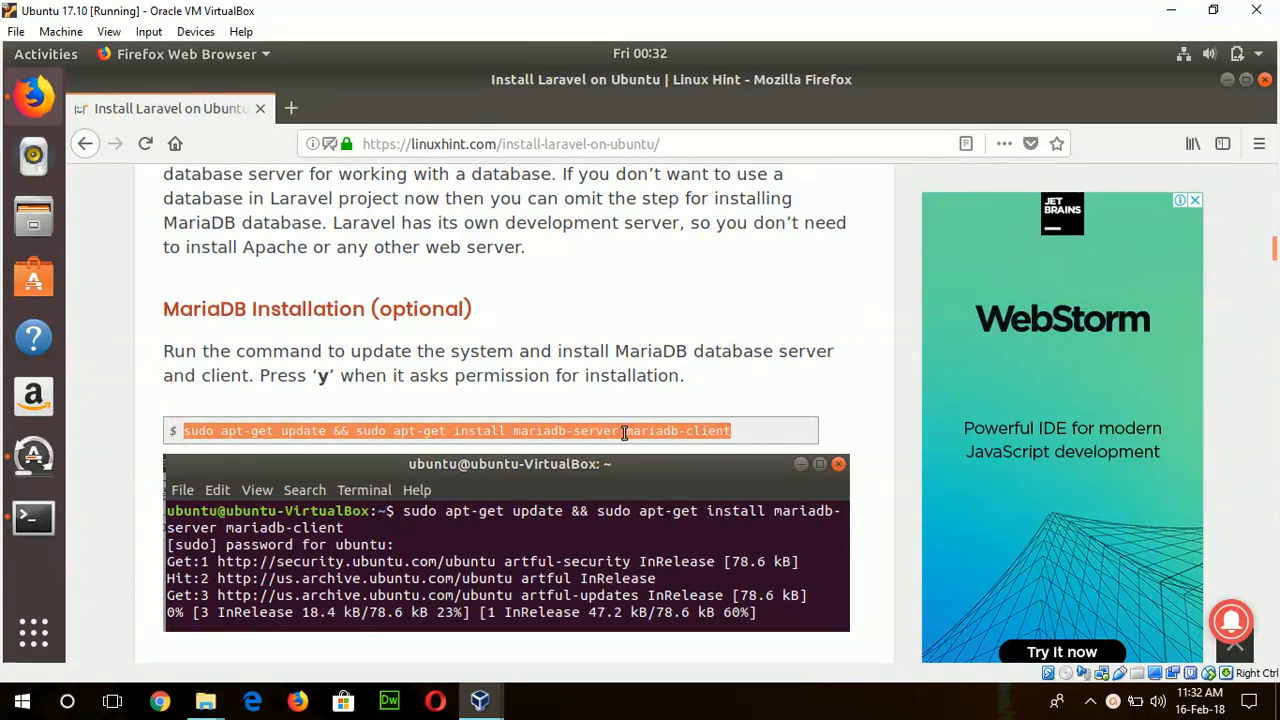
Step: Copy the MariaDB update-and-install command into the terminal, run it and answer y
{"action": "right_click", "coordinate": [625, 430]}
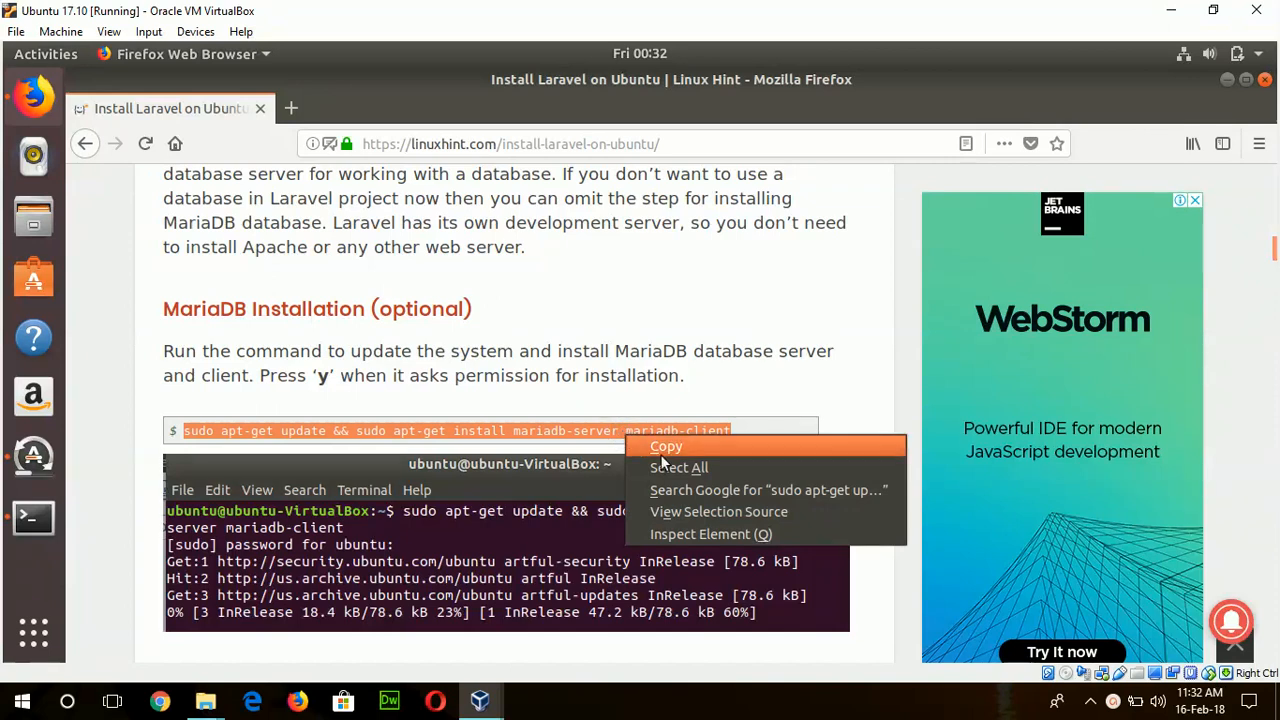
{"action": "left_click", "coordinate": [33, 517]}
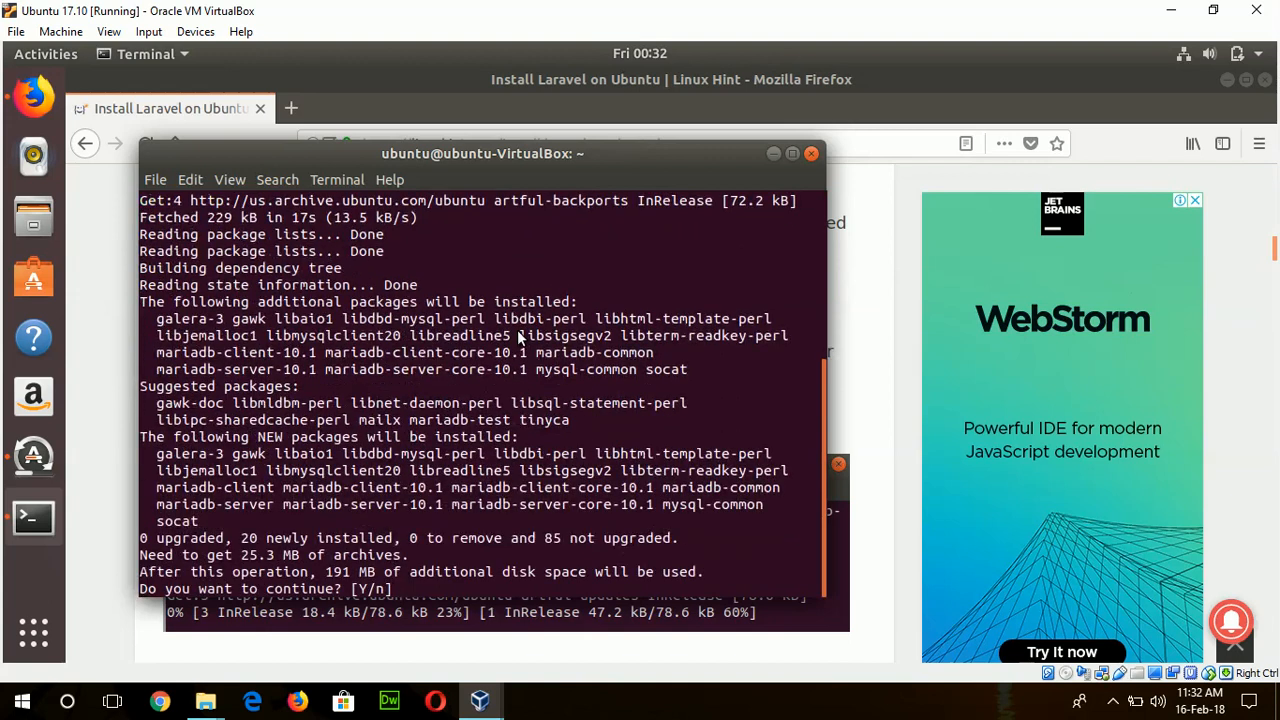
{"action": "type", "text": "y"}
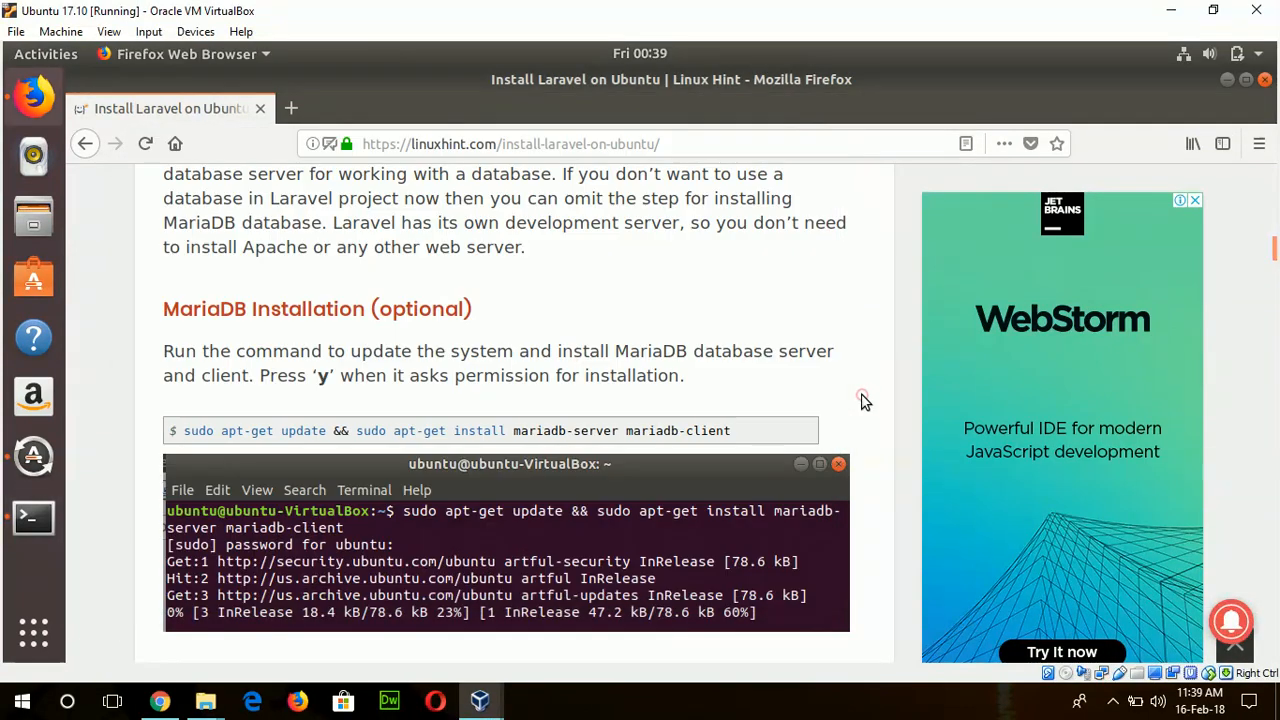
Step: Copy 'sudo apt-get install php' from the tutorial, run it in the terminal and answer y
{"action": "scroll", "scroll_direction": "down", "scroll_amount": 3}
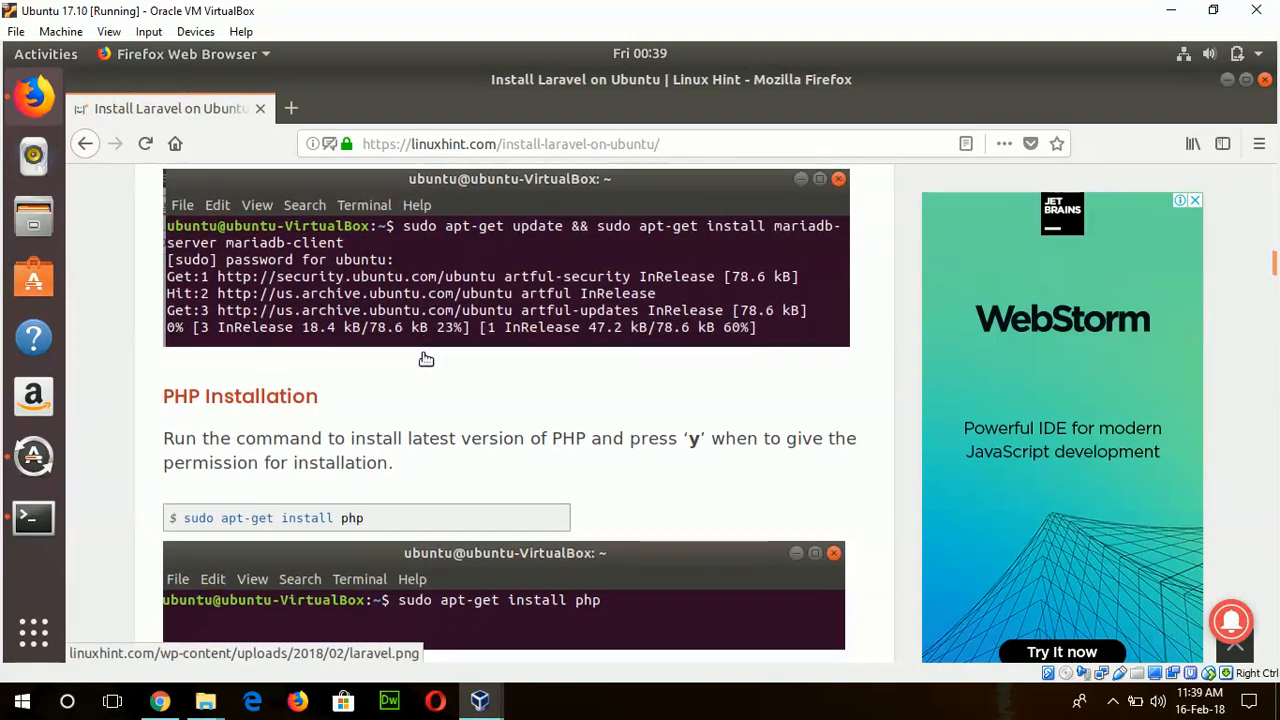
{"action": "scroll", "scroll_direction": "down", "scroll_amount": 3}
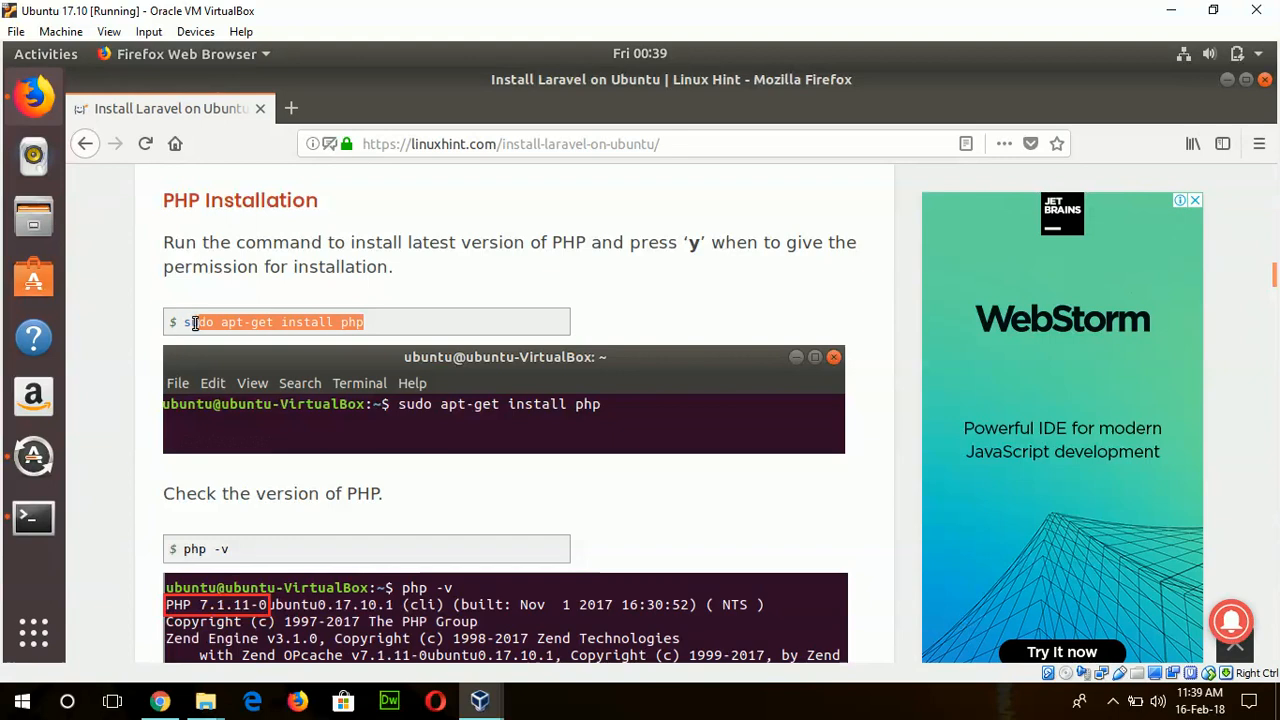
{"action": "right_click", "coordinate": [195, 321]}
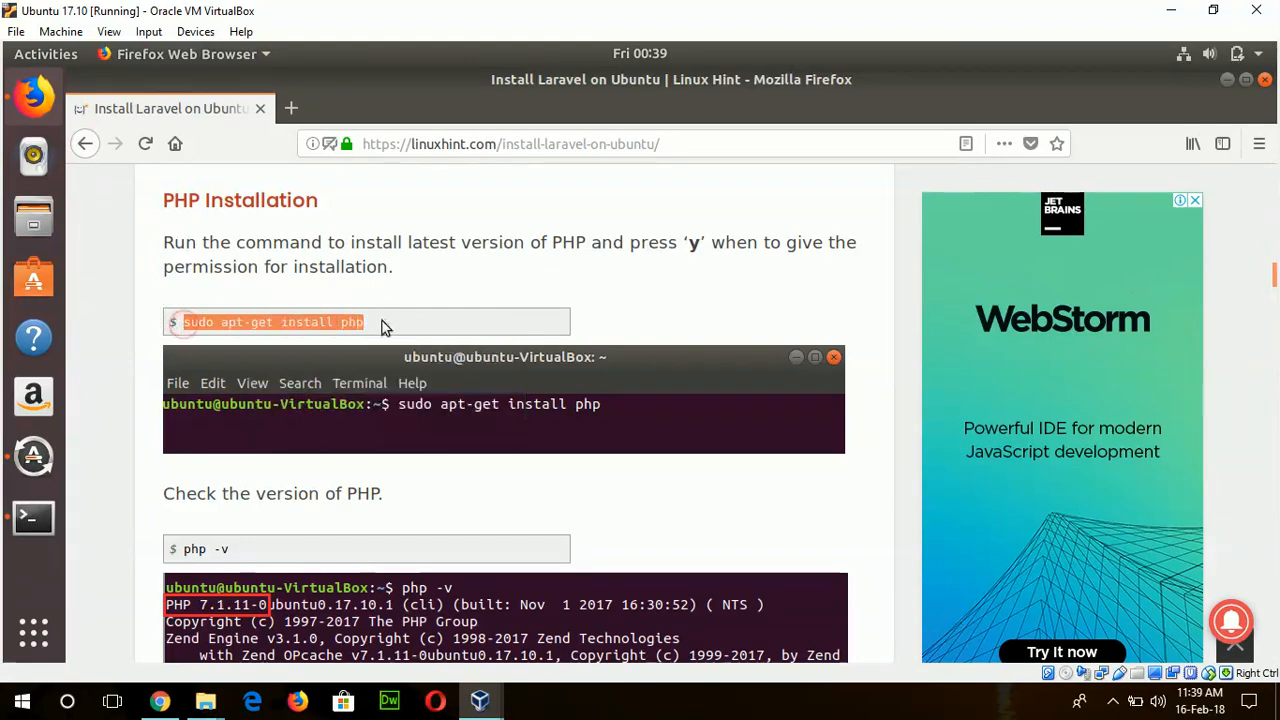
{"action": "right_click", "coordinate": [335, 321]}
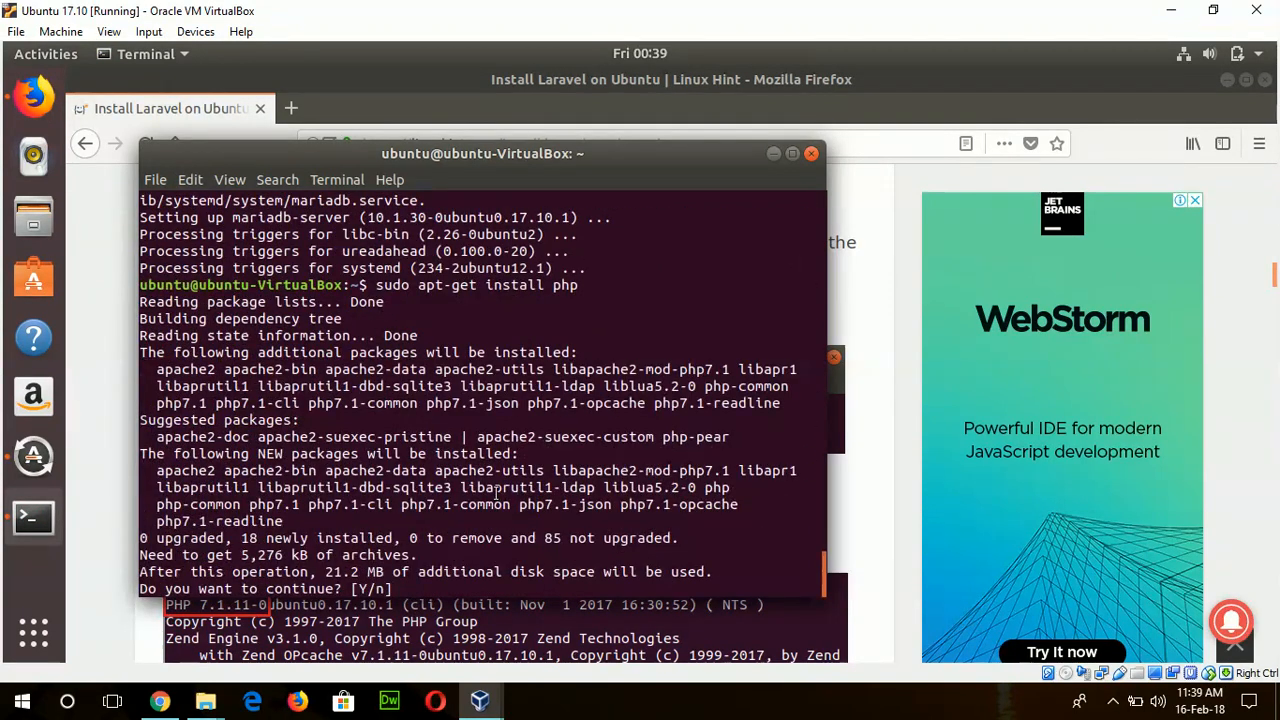
{"action": "type", "text": "y"}
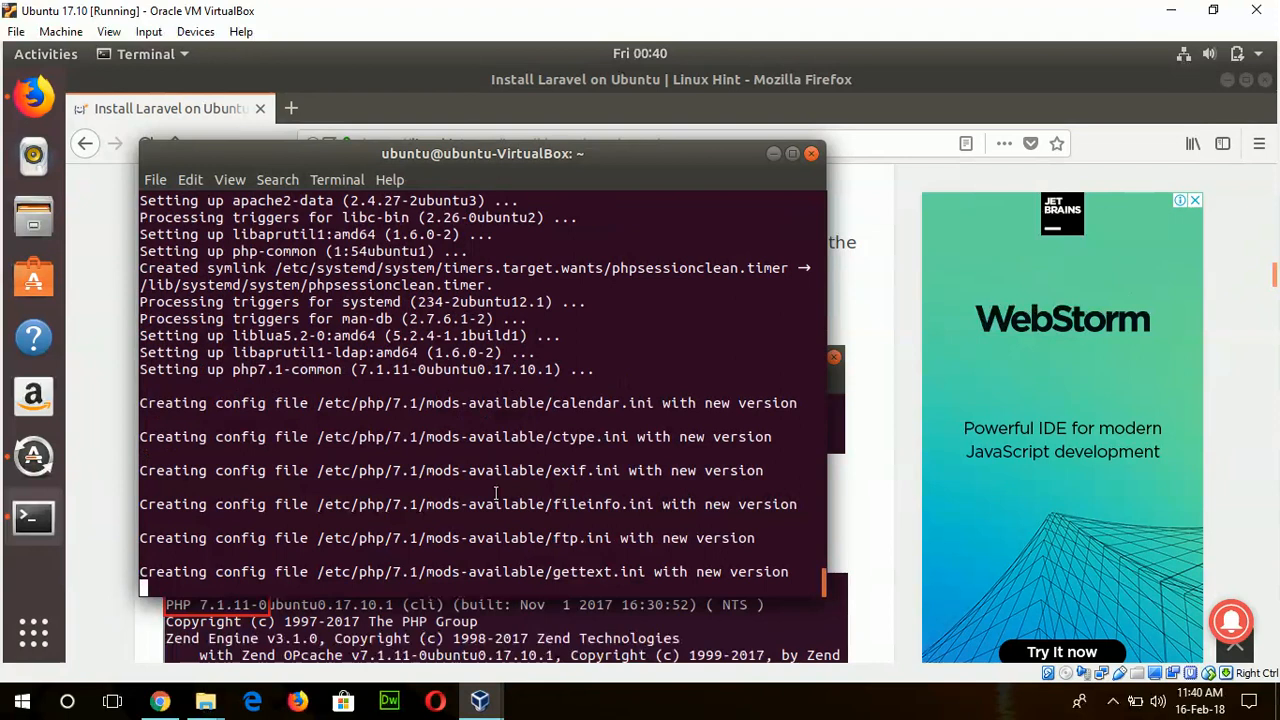
Step: Run php -v to confirm PHP 7.1.11 is installed
{"action": "scroll", "scroll_direction": "down", "scroll_amount": 3}
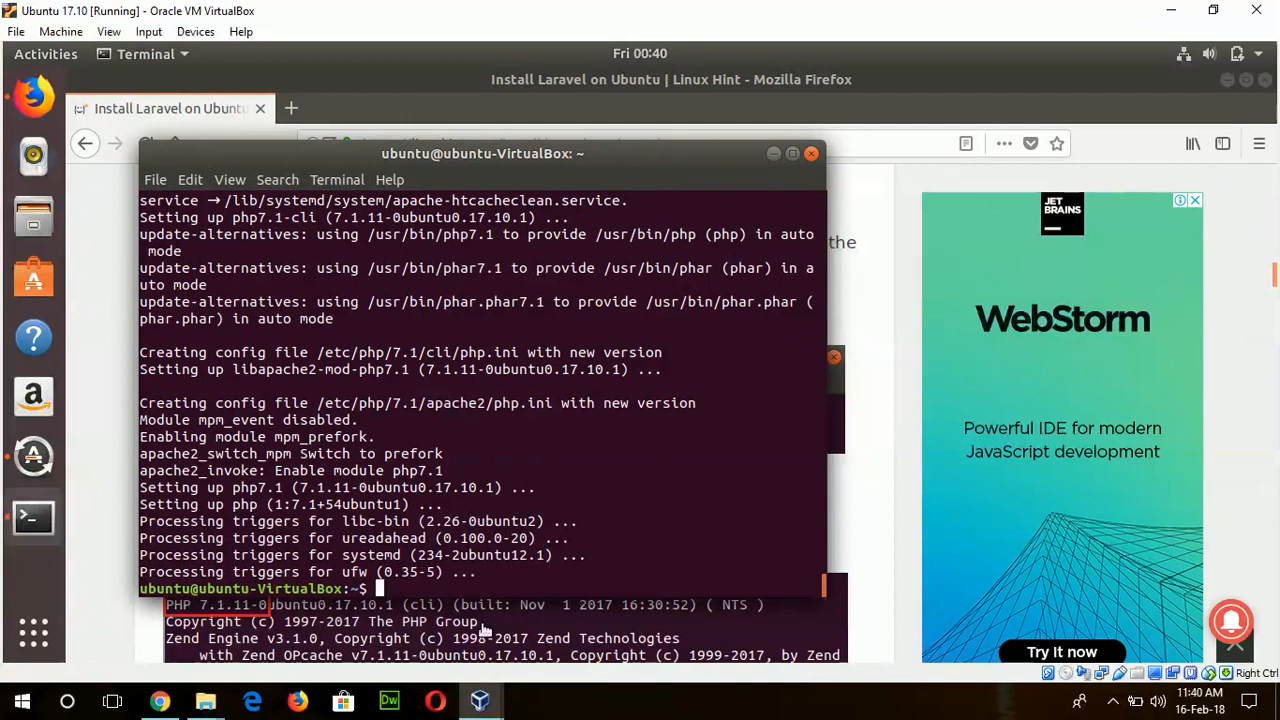
{"action": "mouse_move", "coordinate": [507, 584]}
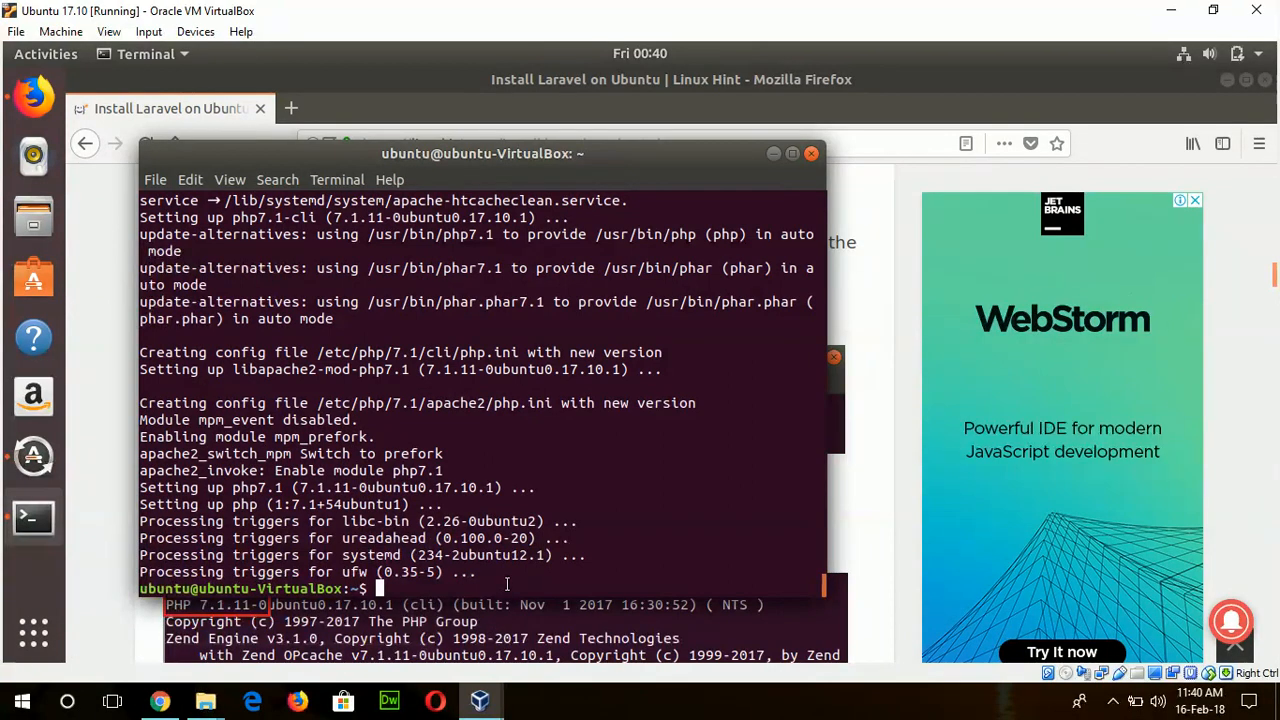
{"action": "type", "text": "p"}
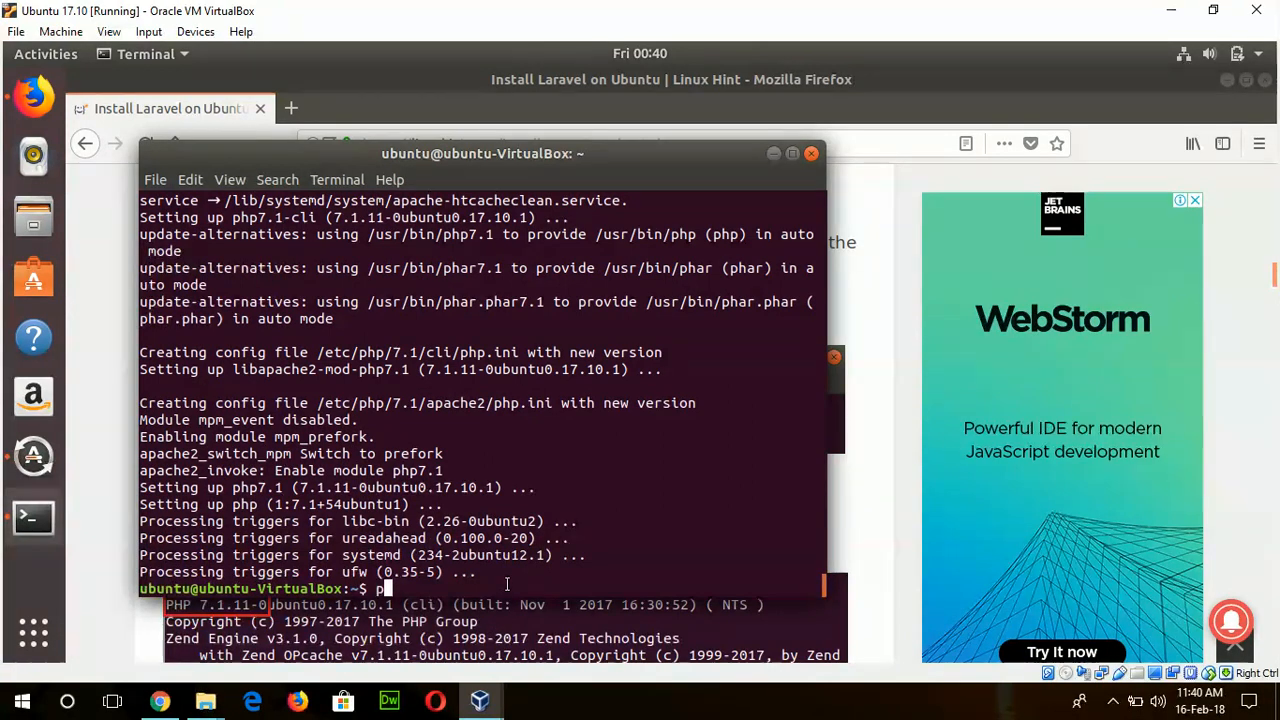
{"action": "type", "text": "hp"}
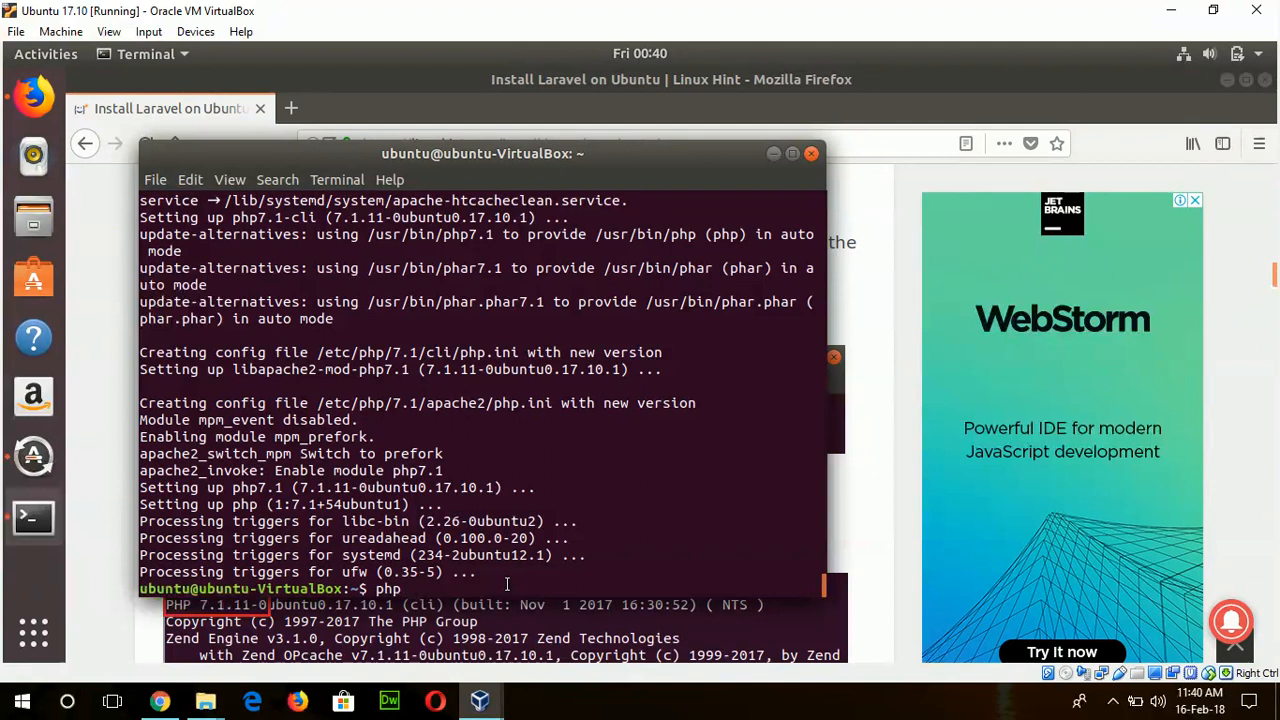
{"action": "type", "text": "-v"}
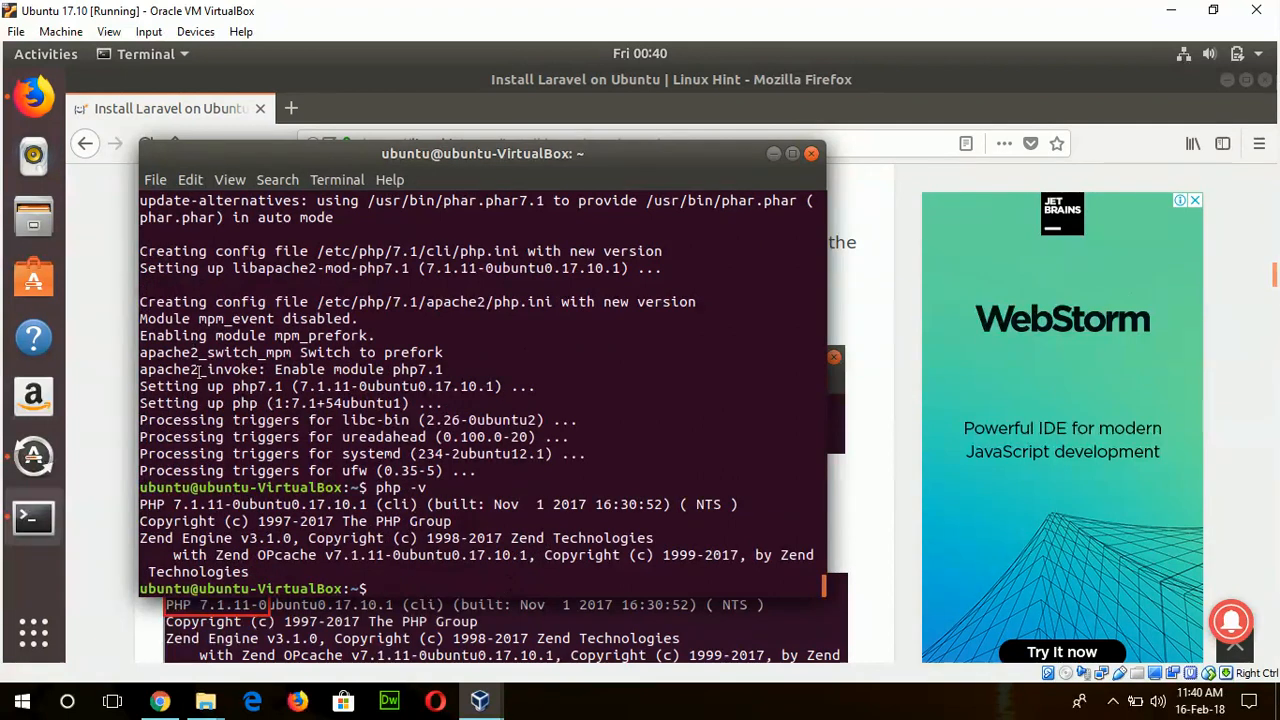
{"action": "mouse_move", "coordinate": [210, 495]}
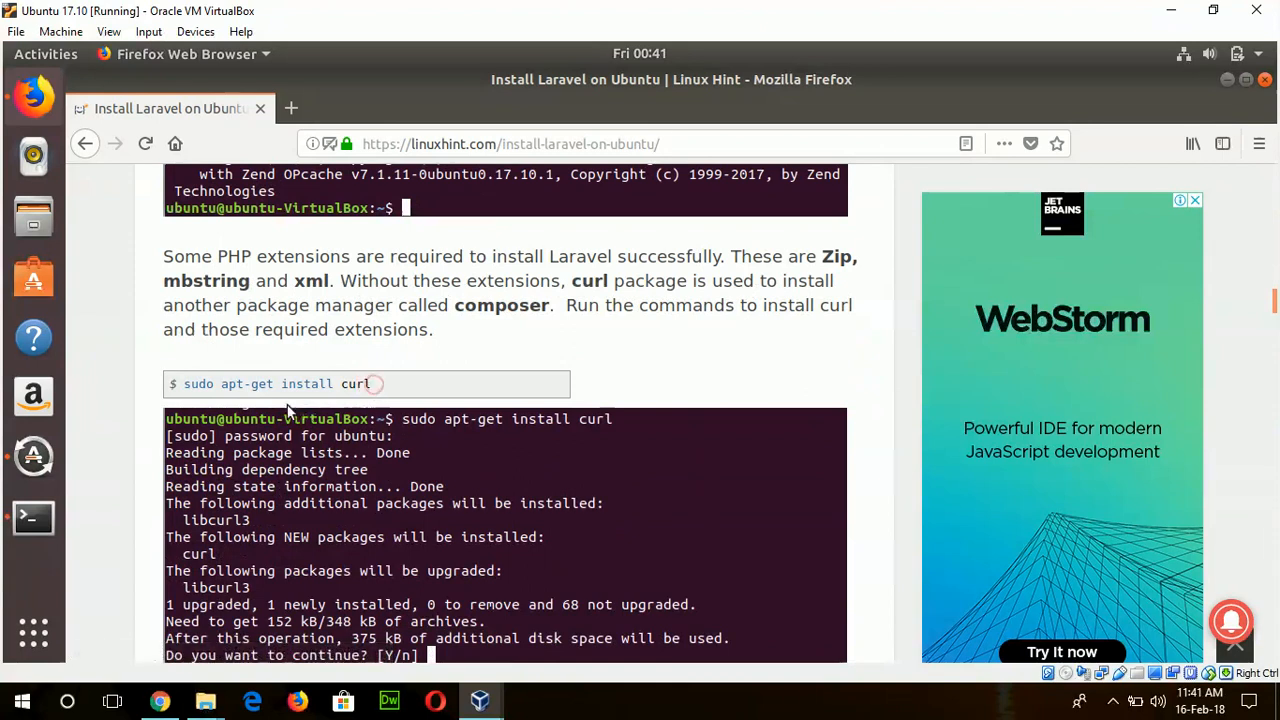
Step: Run 'sudo apt-get install curl' from the tutorial and confirm with y
{"action": "triple_click", "coordinate": [270, 383]}
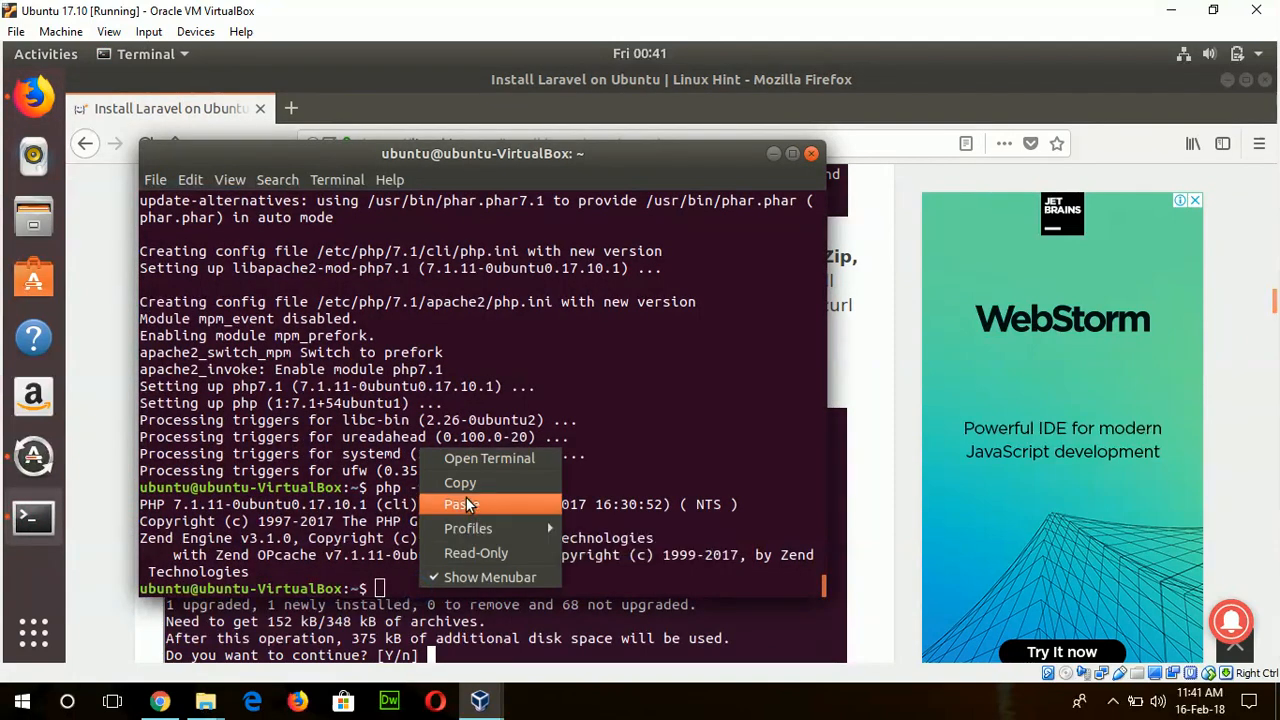
{"action": "left_click", "coordinate": [461, 504]}
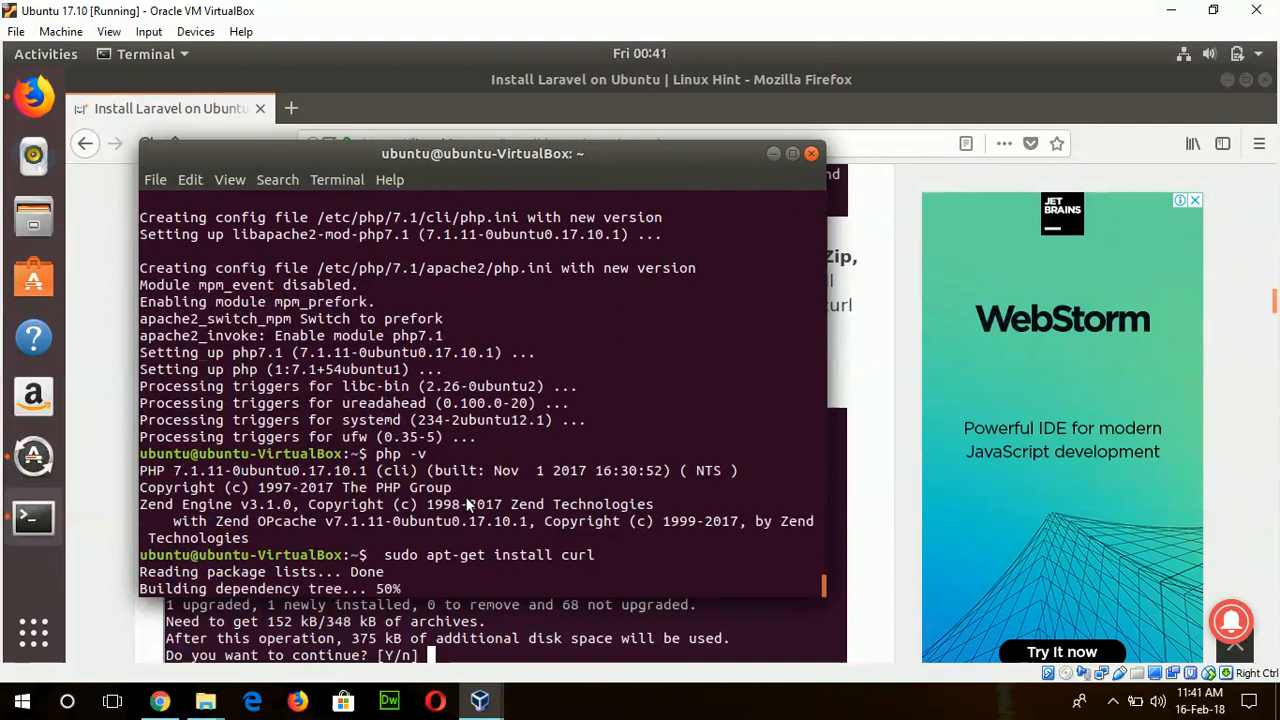
{"action": "type", "text": "you want to continue? [Y/n] y"}
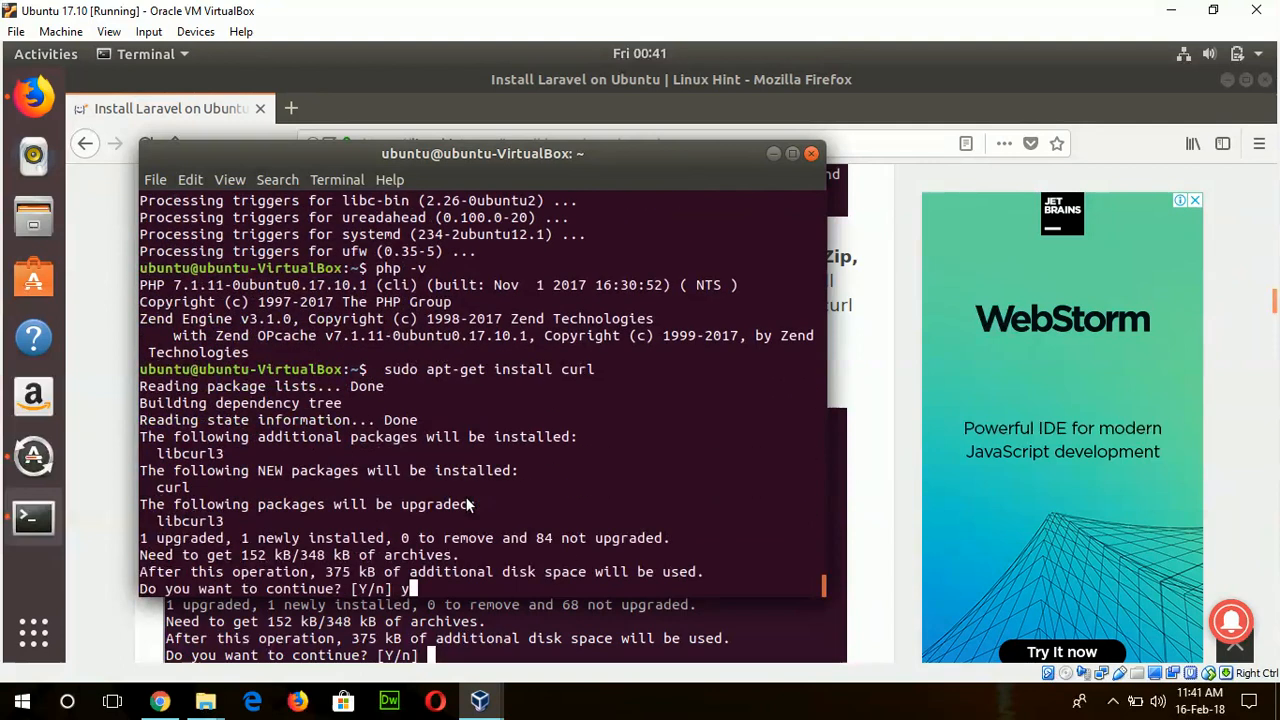
{"action": "key", "text": "Return"}
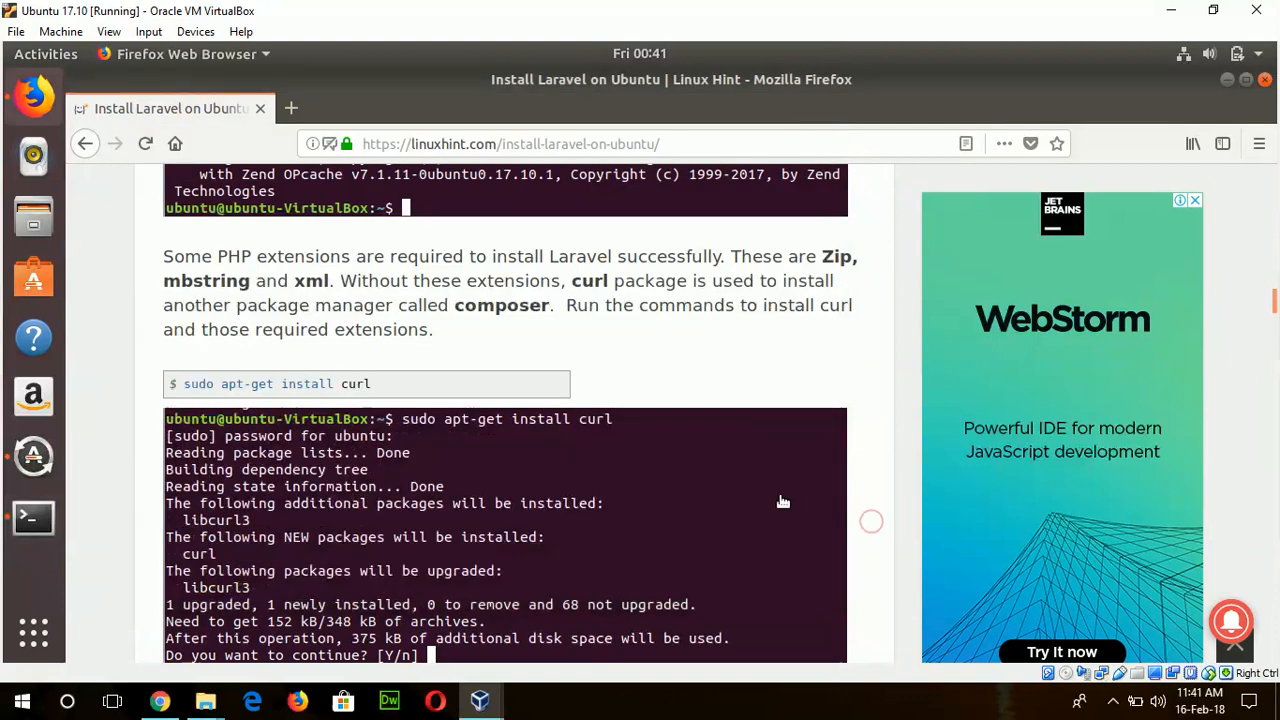
Step: Run 'sudo apt-get install php7.1-zip' and answer y at the prompt
{"action": "scroll", "scroll_direction": "down", "scroll_amount": 3}
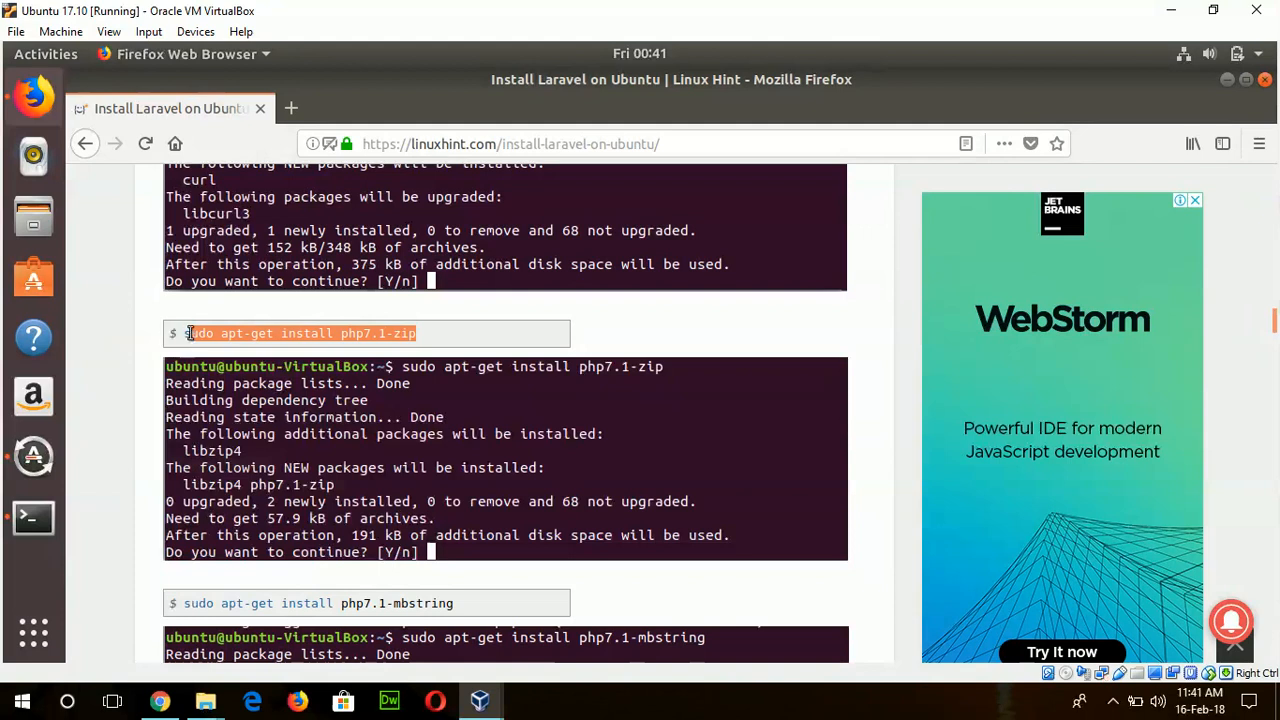
{"action": "right_click", "coordinate": [300, 333]}
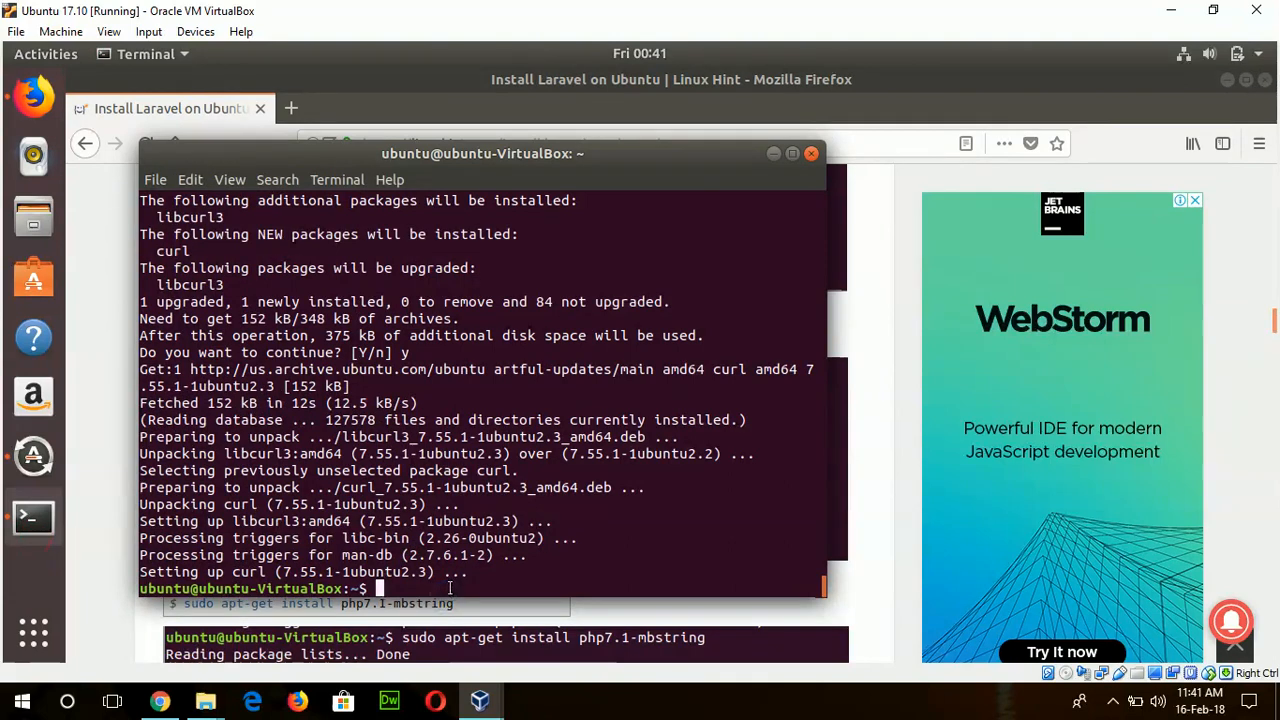
{"action": "type", "text": "sudo apt-get install php7.1-zip"}
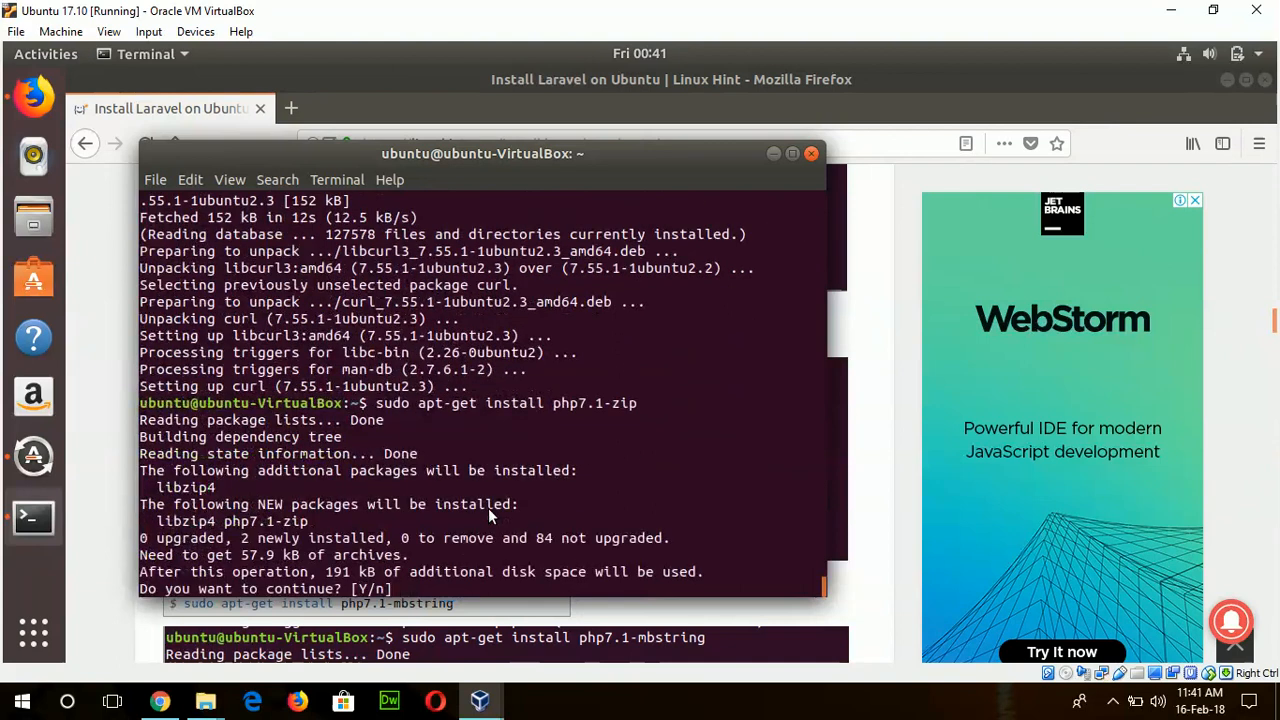
{"action": "type", "text": "y"}
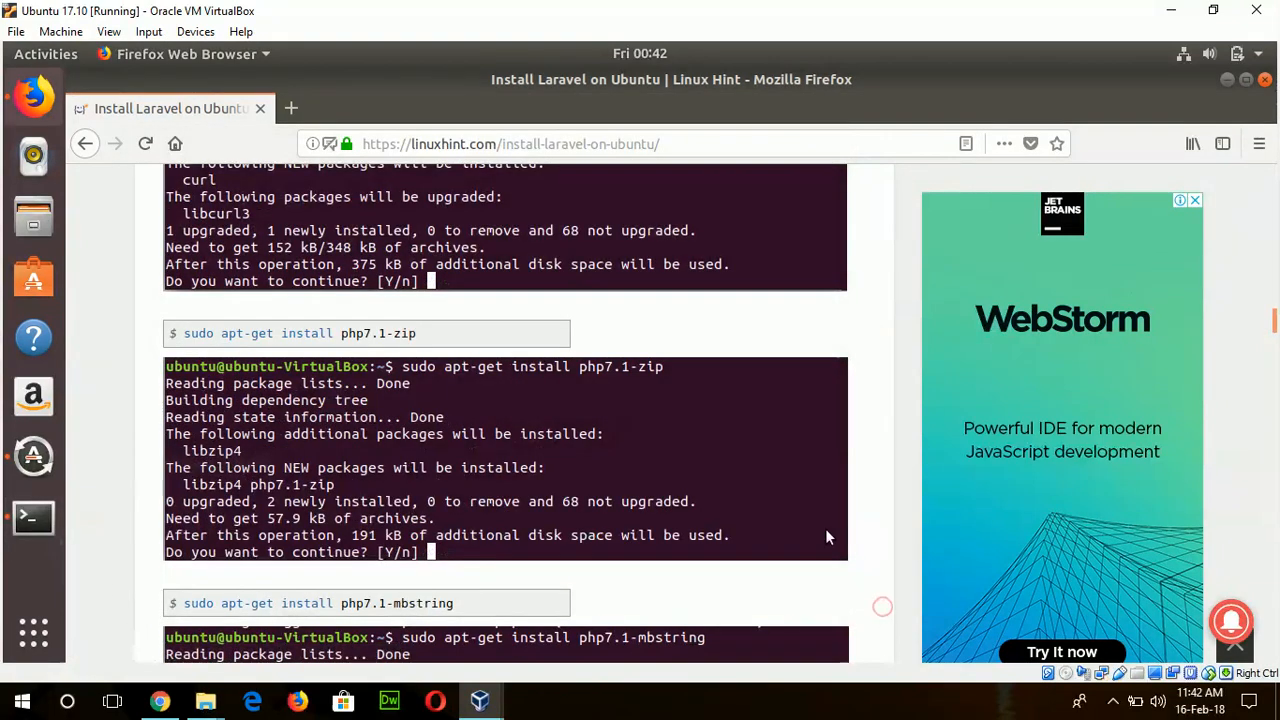
Step: Run 'sudo apt-get install php7.1-mbstring' copied from the tutorial
{"action": "scroll", "scroll_direction": "down", "scroll_amount": 3}
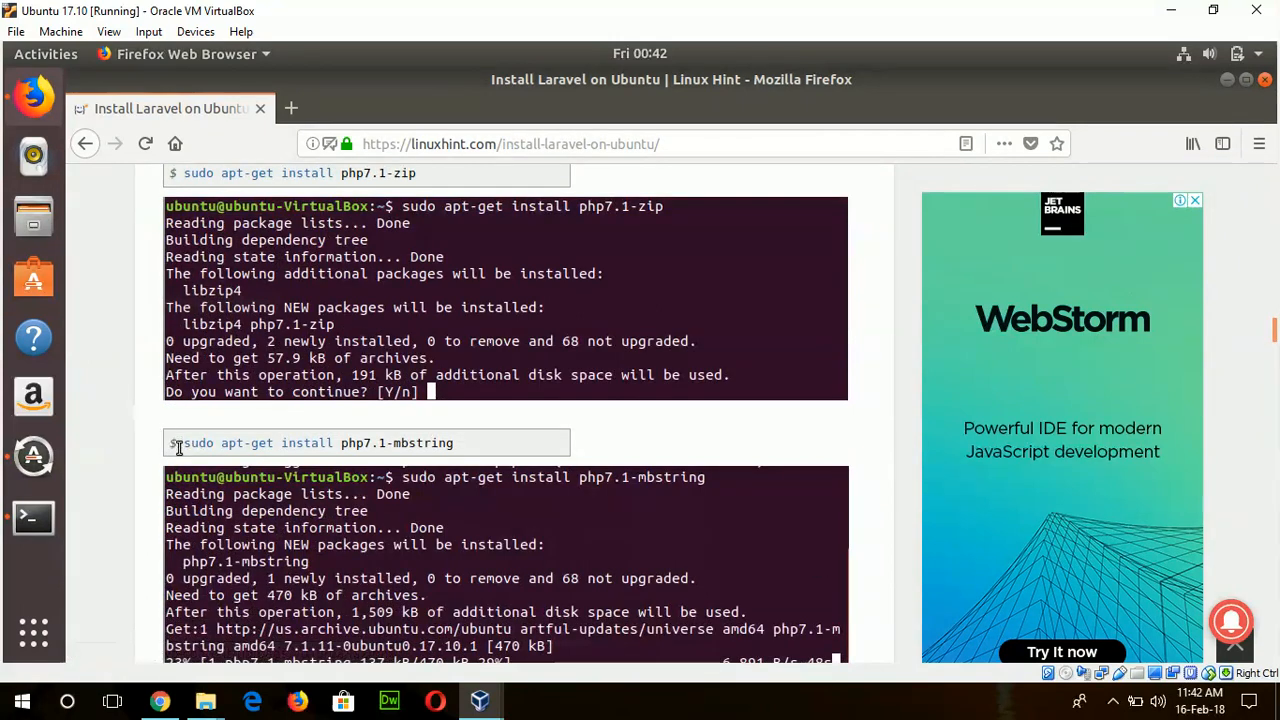
{"action": "triple_click", "coordinate": [300, 443]}
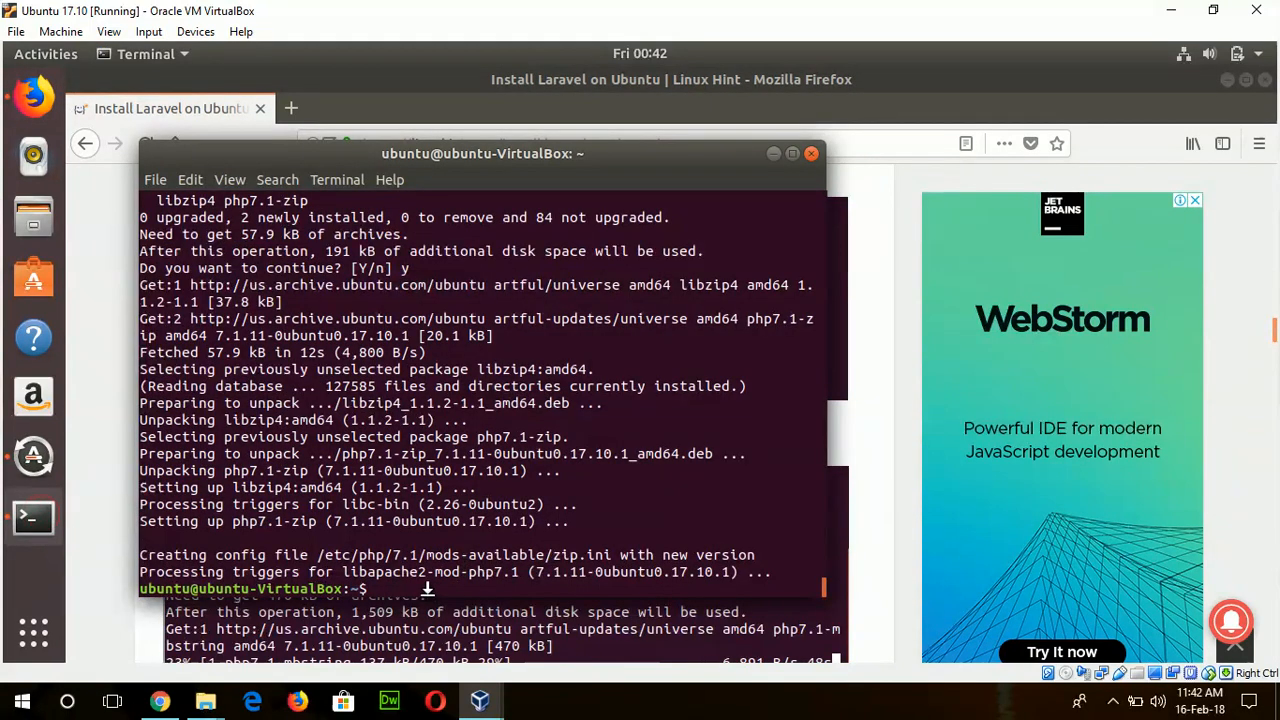
{"action": "type", "text": "sudo apt-get install php7.1-mbstring"}
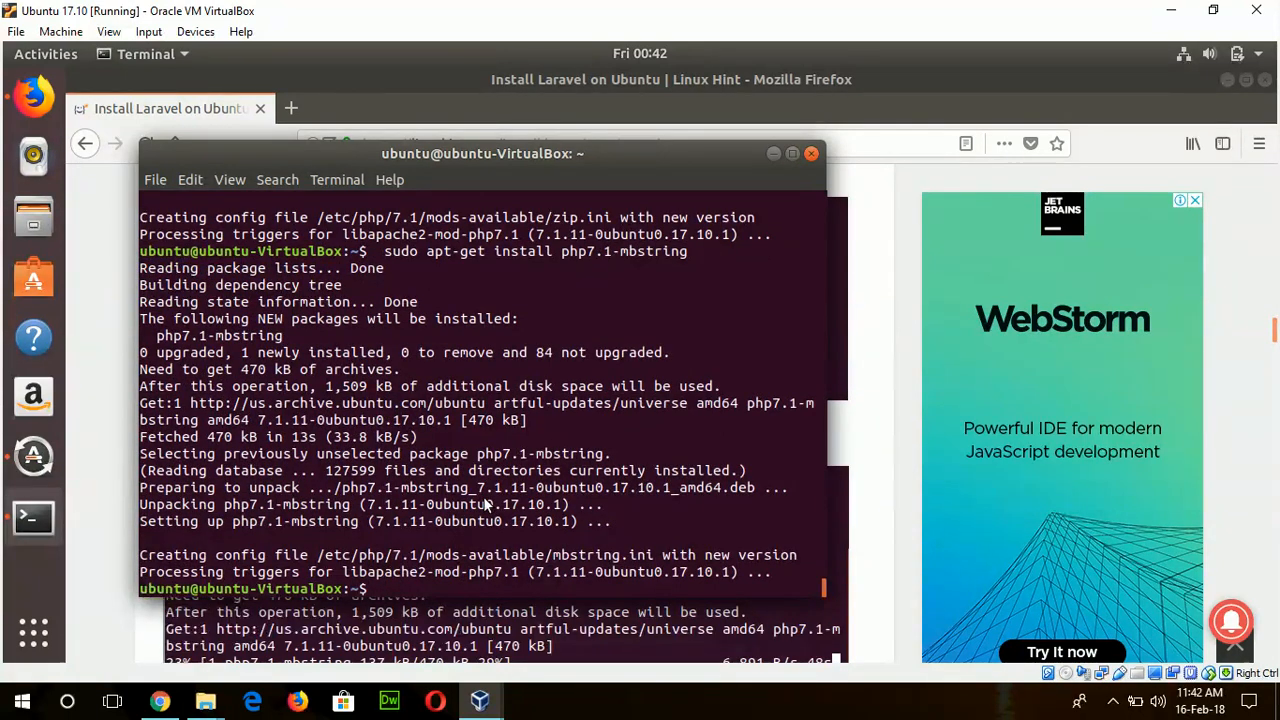
{"action": "mouse_move", "coordinate": [873, 420]}
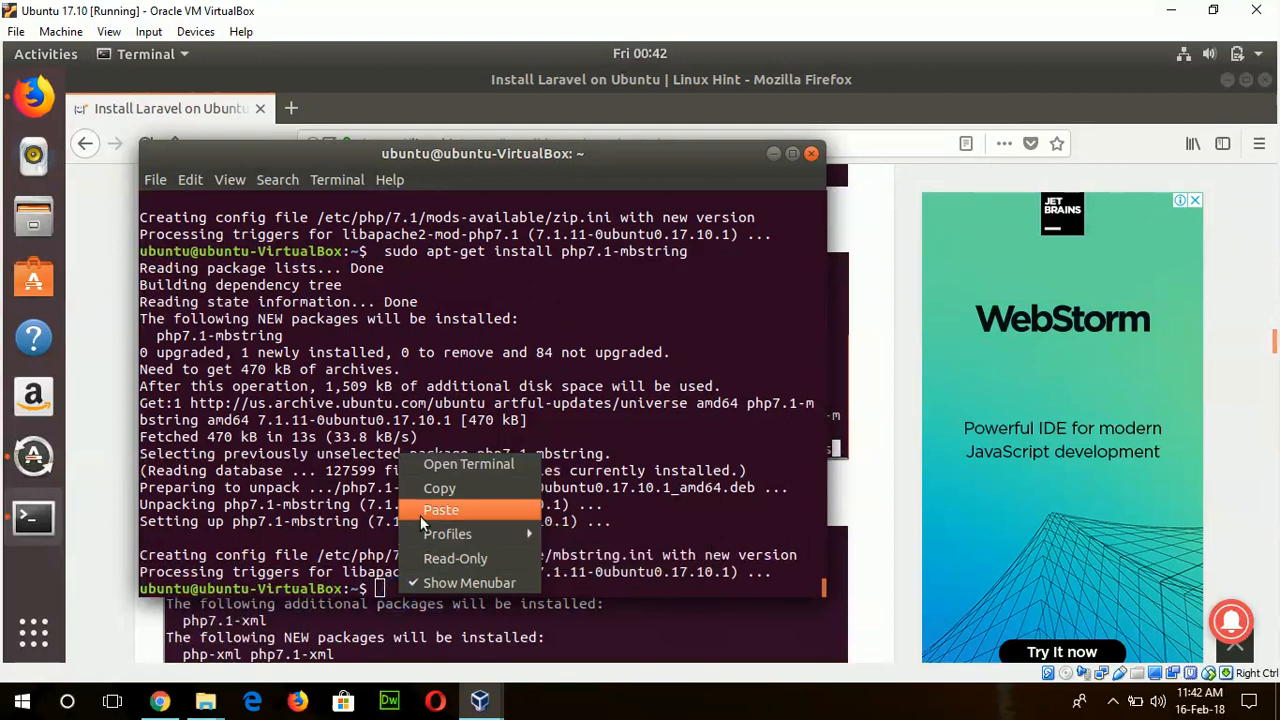
Step: Paste the copied php-xml install command into the terminal and run it
{"action": "left_click", "coordinate": [441, 510]}
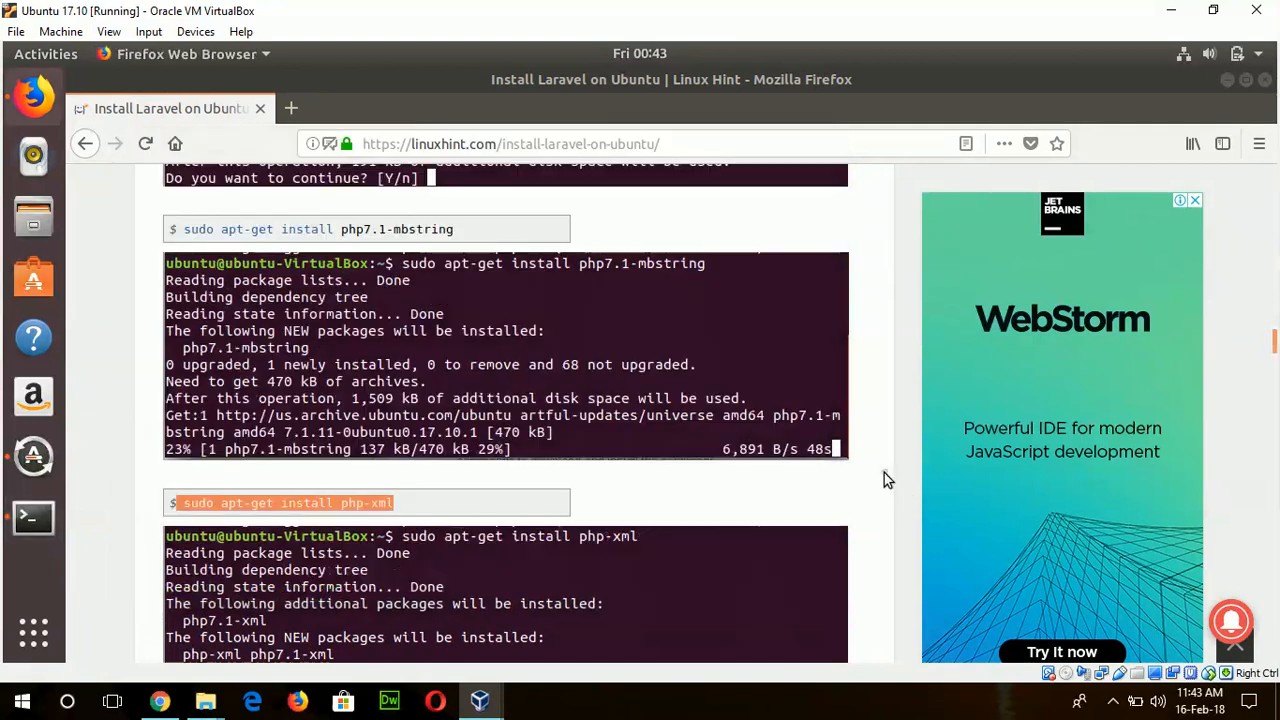
Step: Copy both lines of the curl Composer installer and run them, installing Composer 1.6.3
{"action": "scroll", "scroll_direction": "down", "scroll_amount": 3}
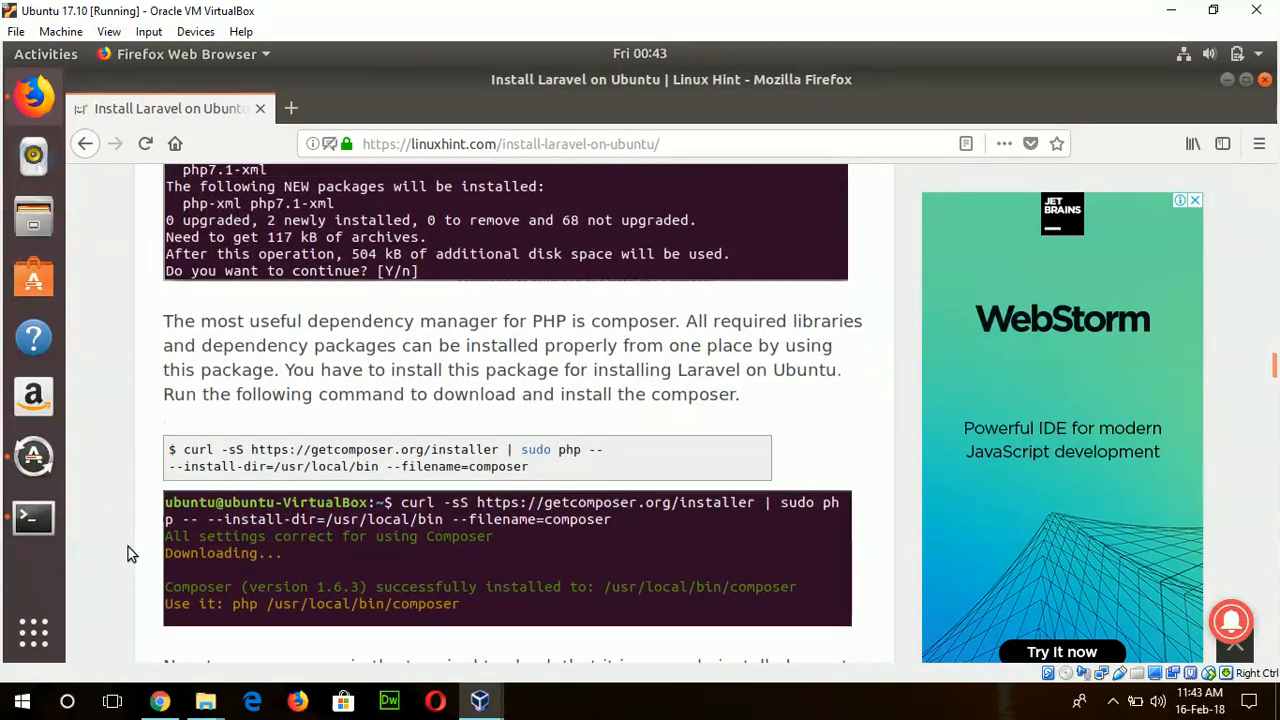
{"action": "scroll", "scroll_direction": "down", "scroll_amount": 3}
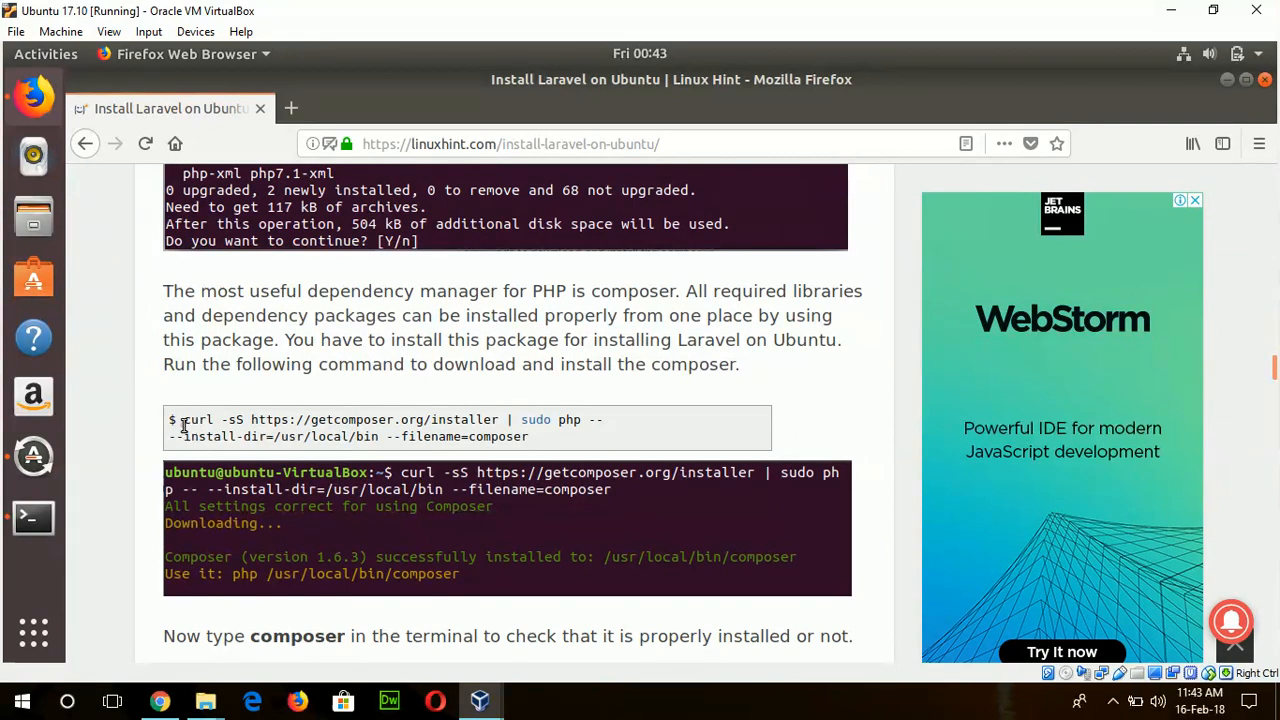
{"action": "left_click_drag", "start_coordinate": [184, 419], "coordinate": [525, 436]}
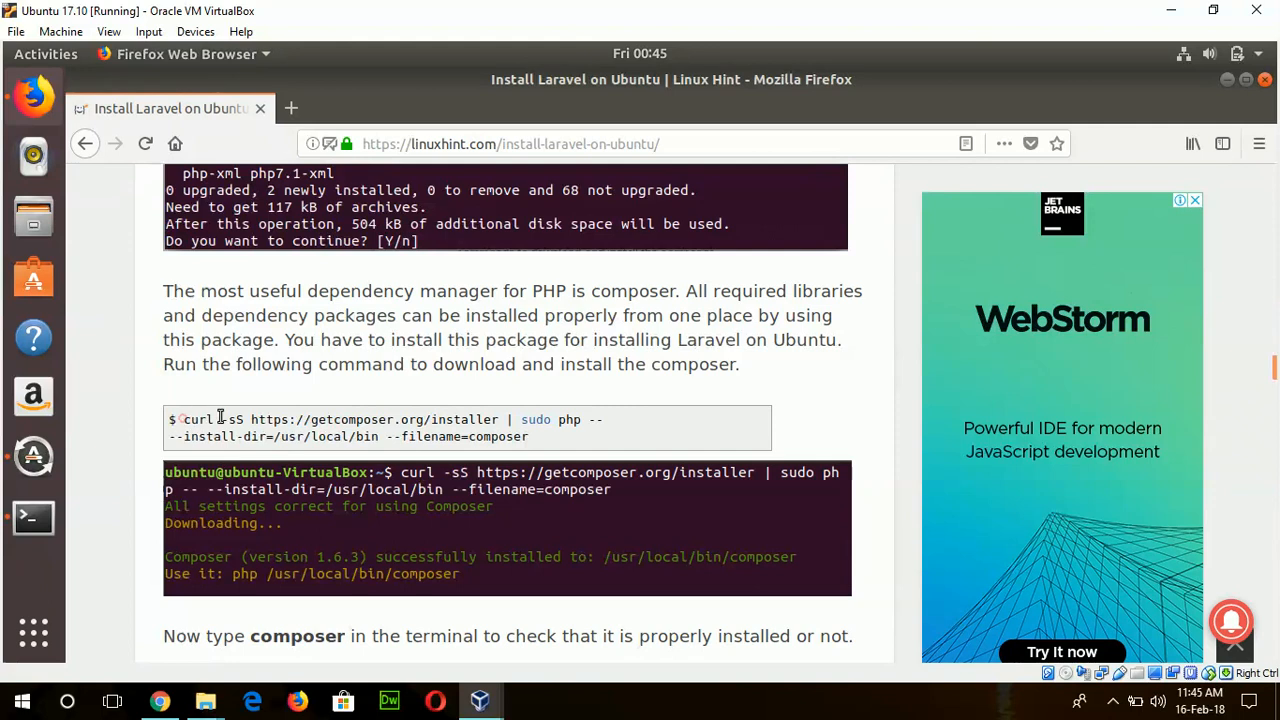
{"action": "left_click_drag", "start_coordinate": [183, 419], "coordinate": [600, 419]}
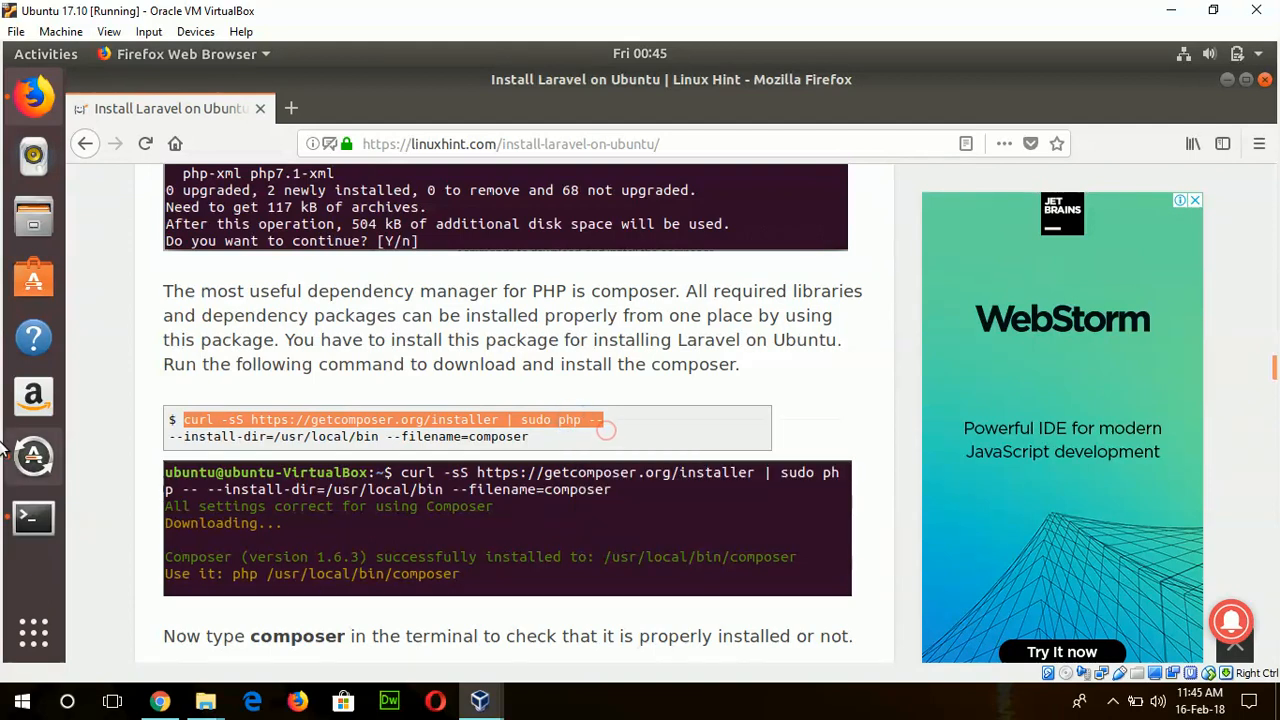
{"action": "right_click", "coordinate": [420, 210]}
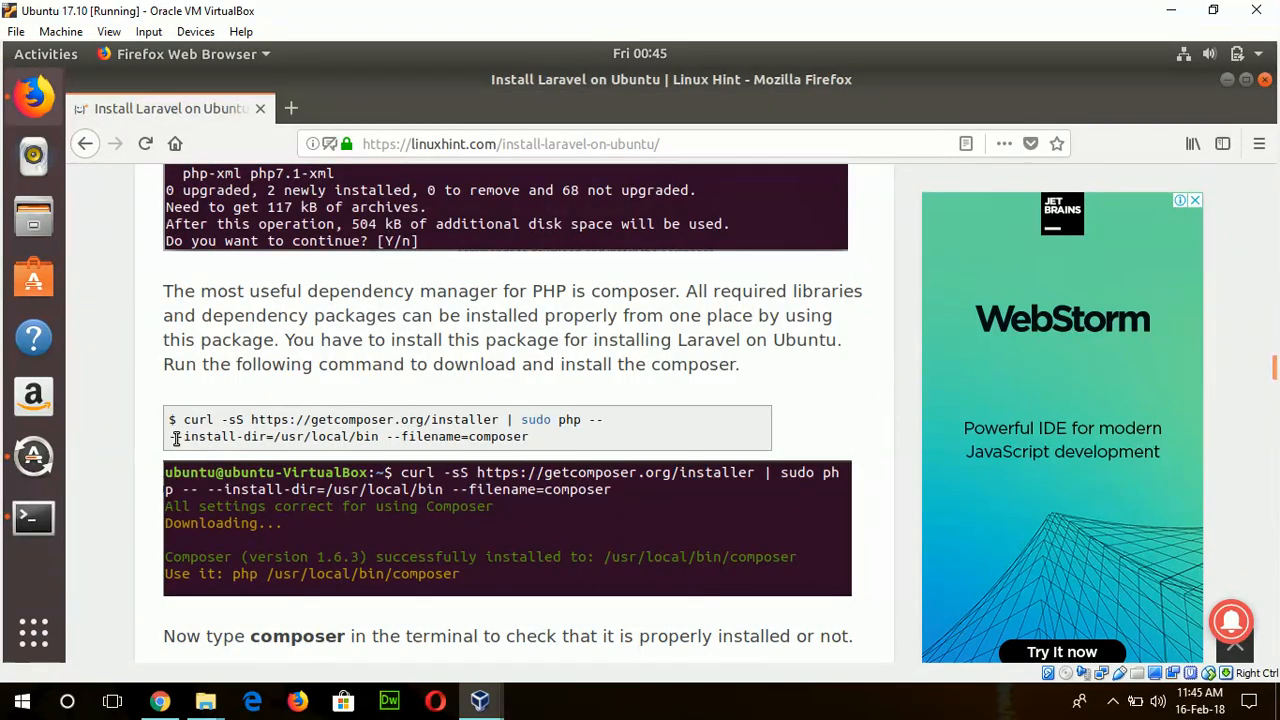
{"action": "left_click_drag", "start_coordinate": [168, 436], "coordinate": [460, 436]}
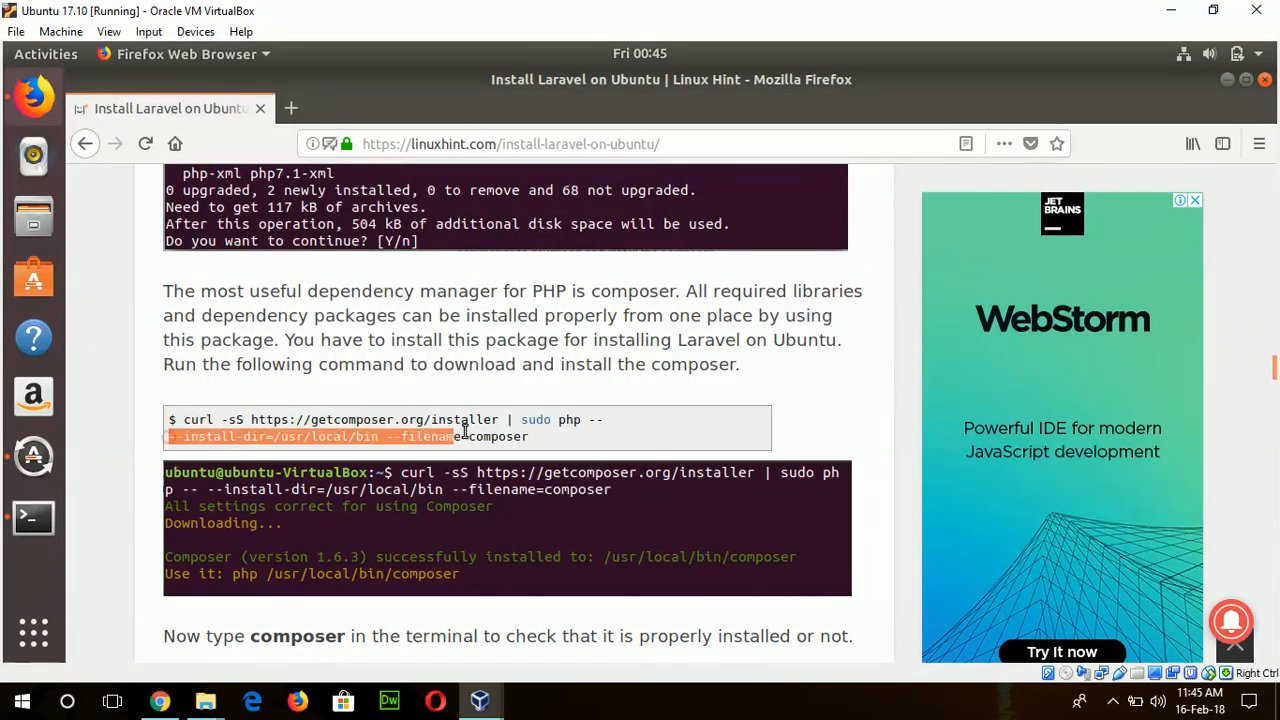
{"action": "right_click", "coordinate": [458, 437]}
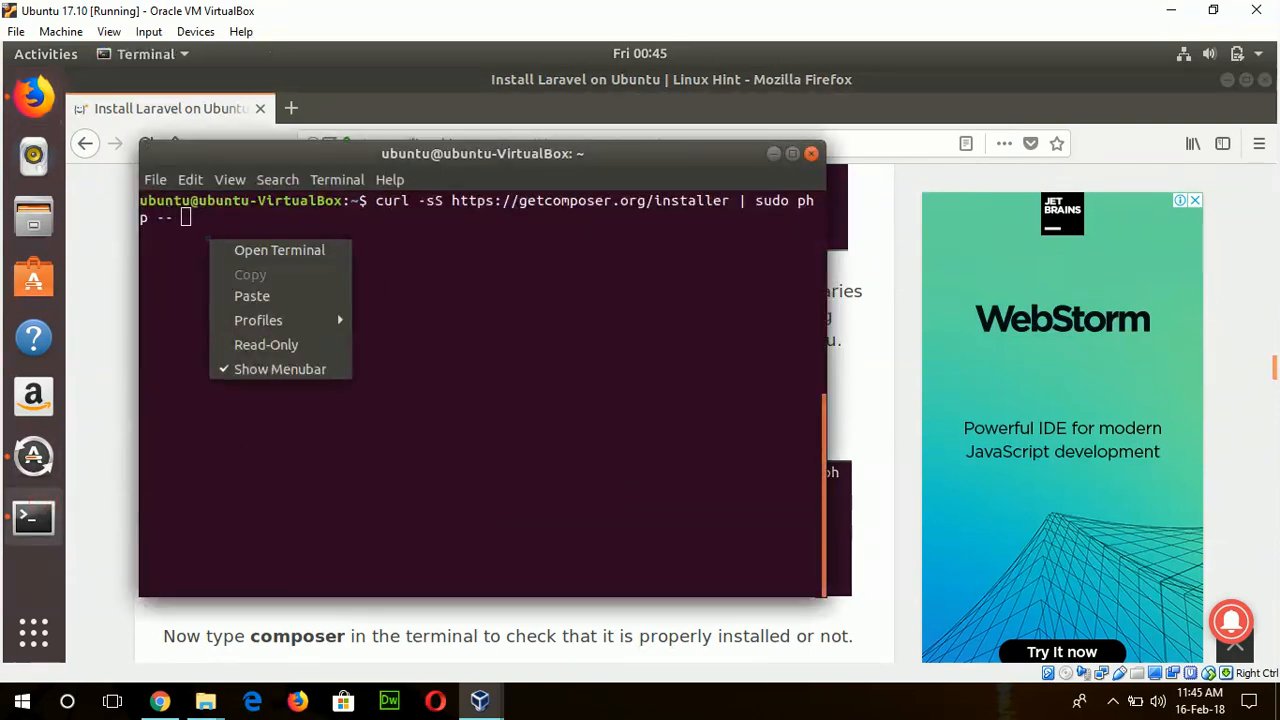
{"action": "left_click", "coordinate": [252, 295]}
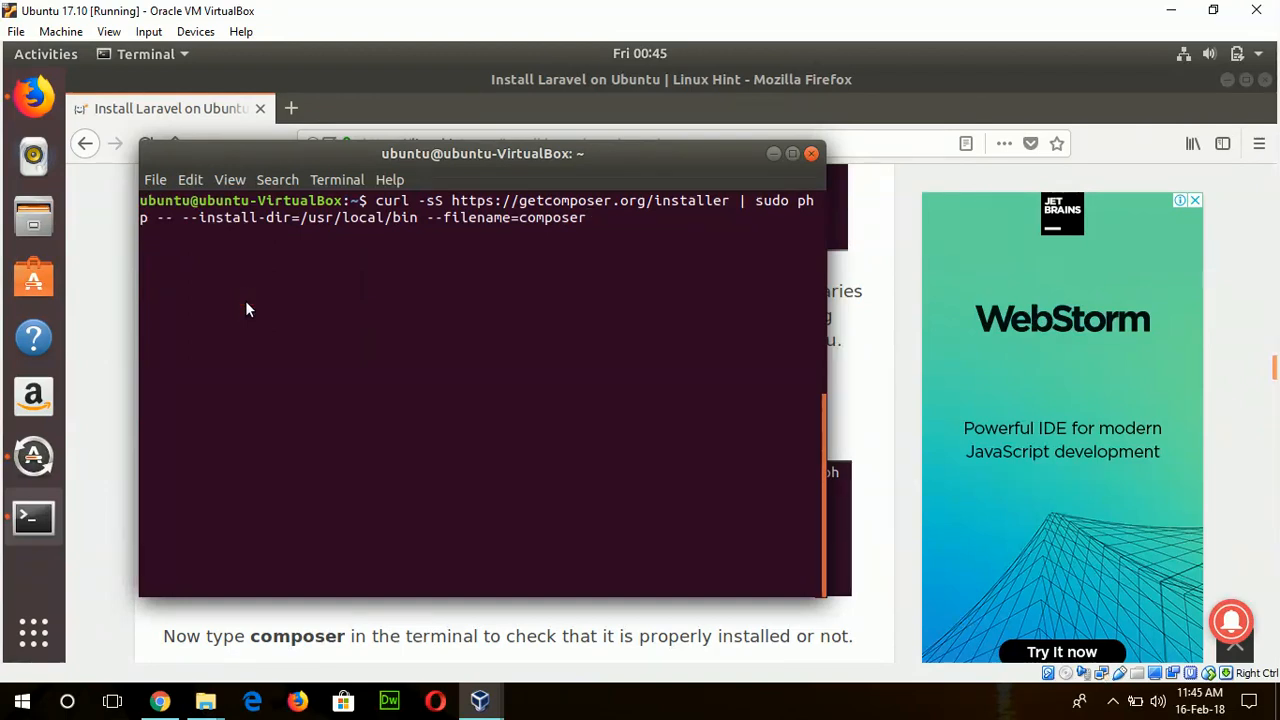
{"action": "key", "text": "Return"}
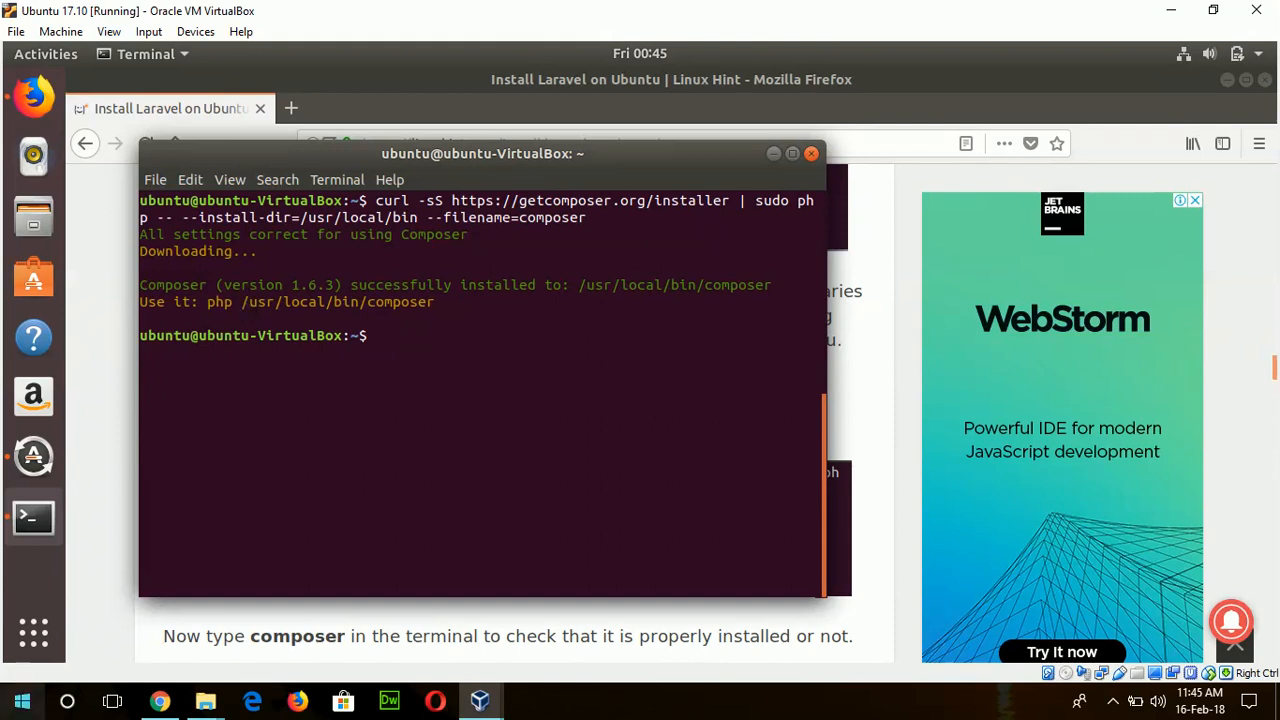
{"action": "type", "text": "co"}
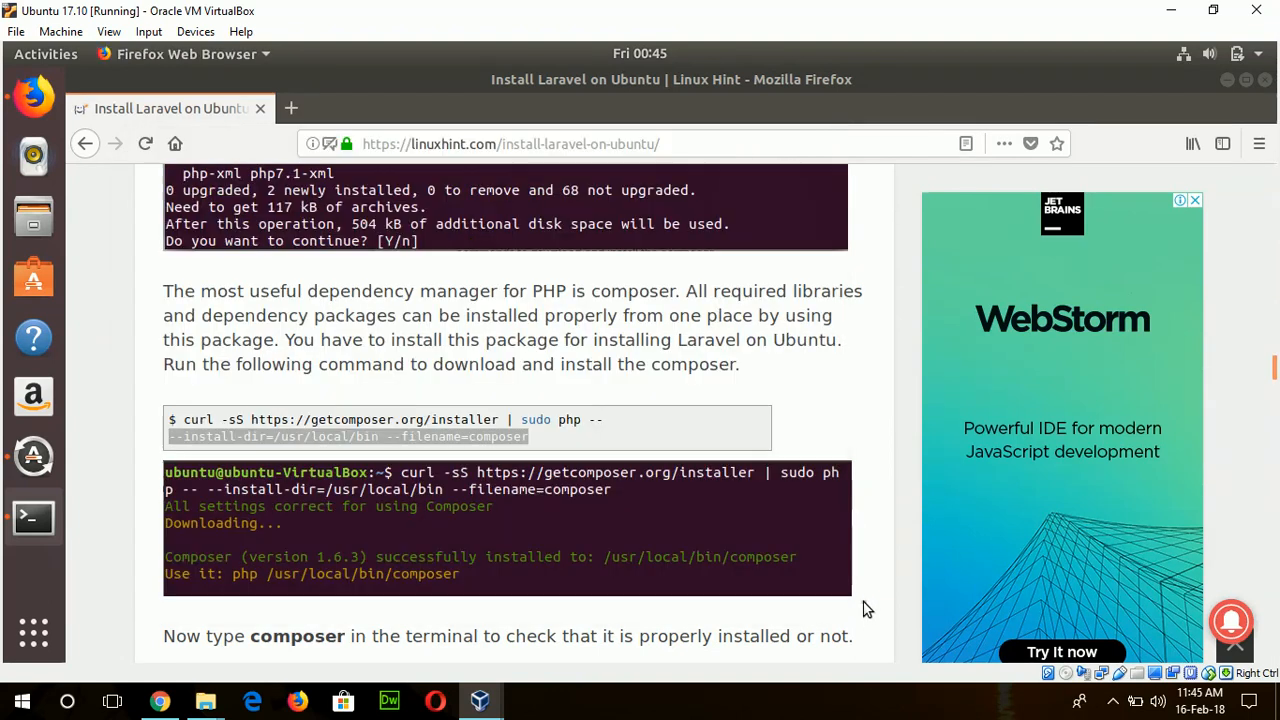
Step: Run 'sudo chown -R $USER .composer/' and enter the sudo password
{"action": "scroll", "scroll_direction": "down", "scroll_amount": 3}
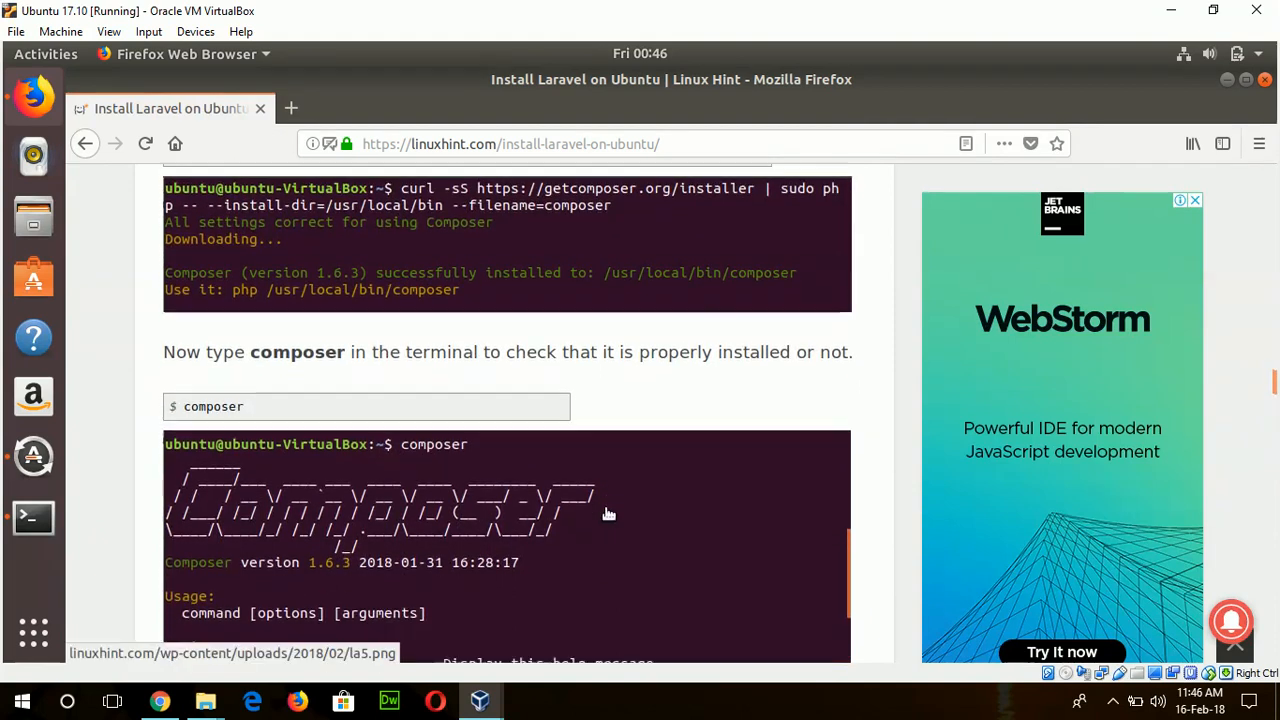
{"action": "scroll", "scroll_direction": "down", "scroll_amount": 3}
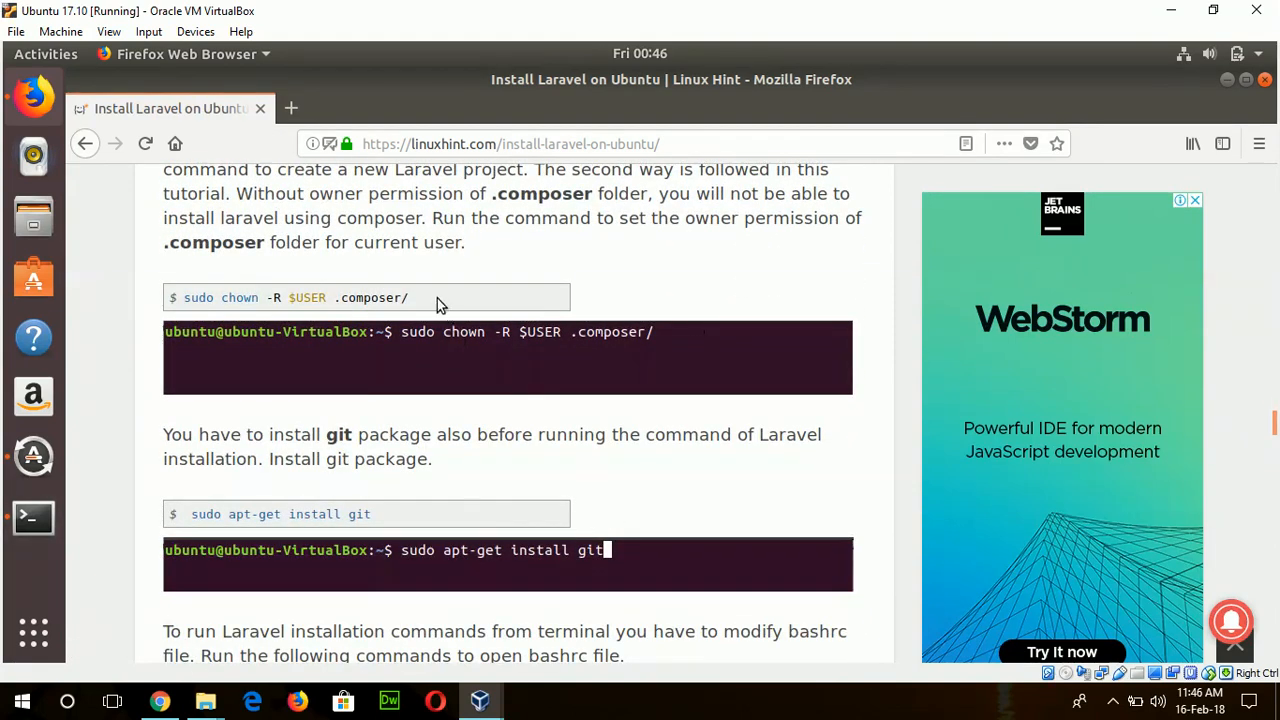
{"action": "left_click", "coordinate": [435, 297]}
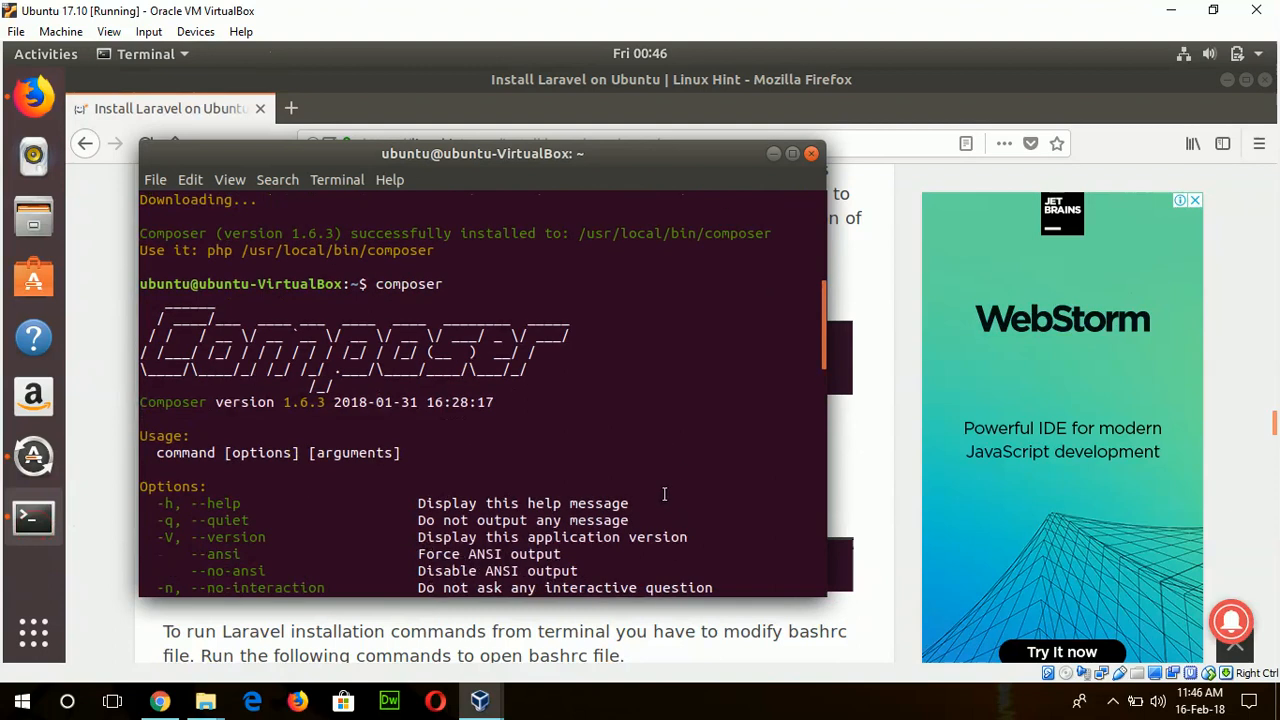
{"action": "scroll", "scroll_direction": "down", "scroll_amount": 3}
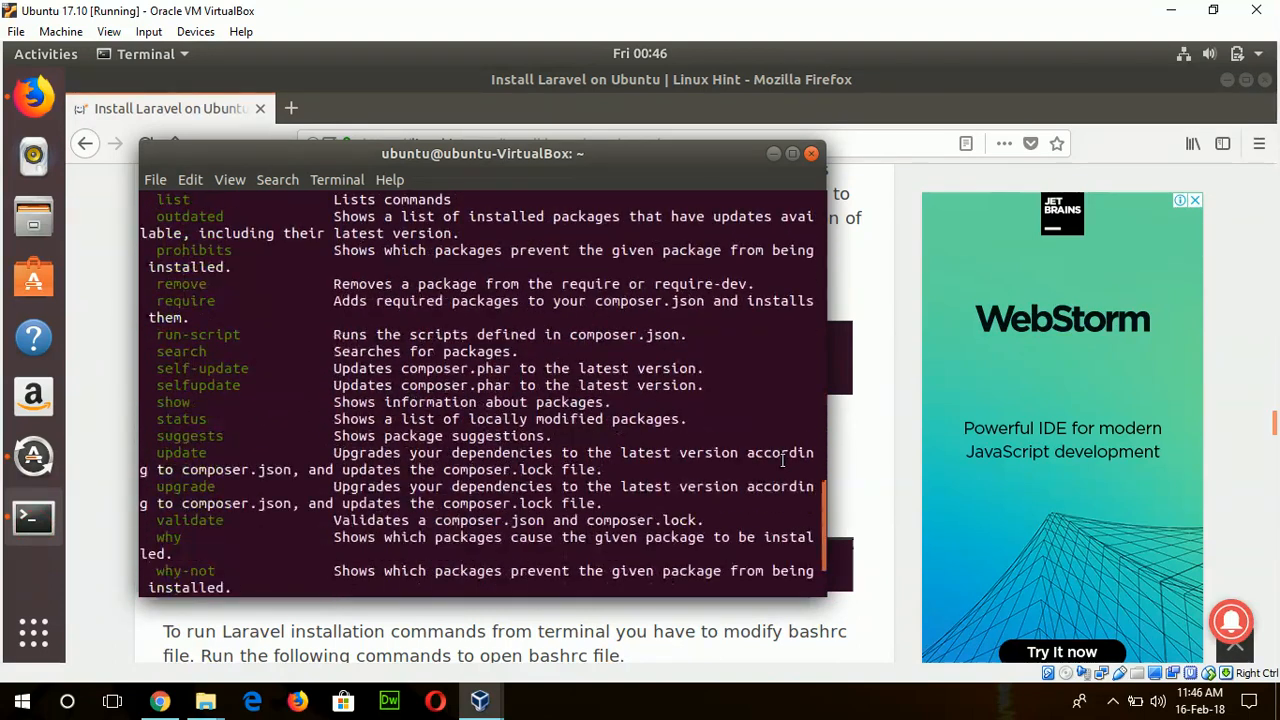
{"action": "right_click", "coordinate": [505, 580]}
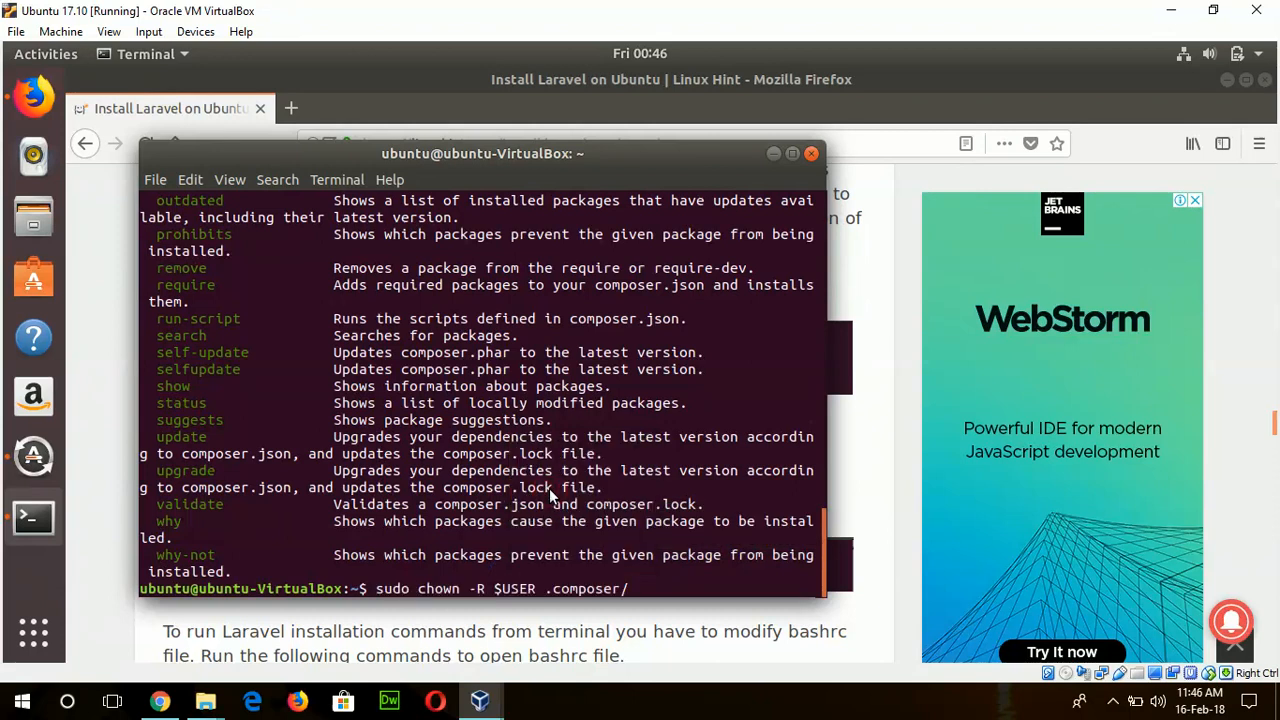
{"action": "key", "text": "Return"}
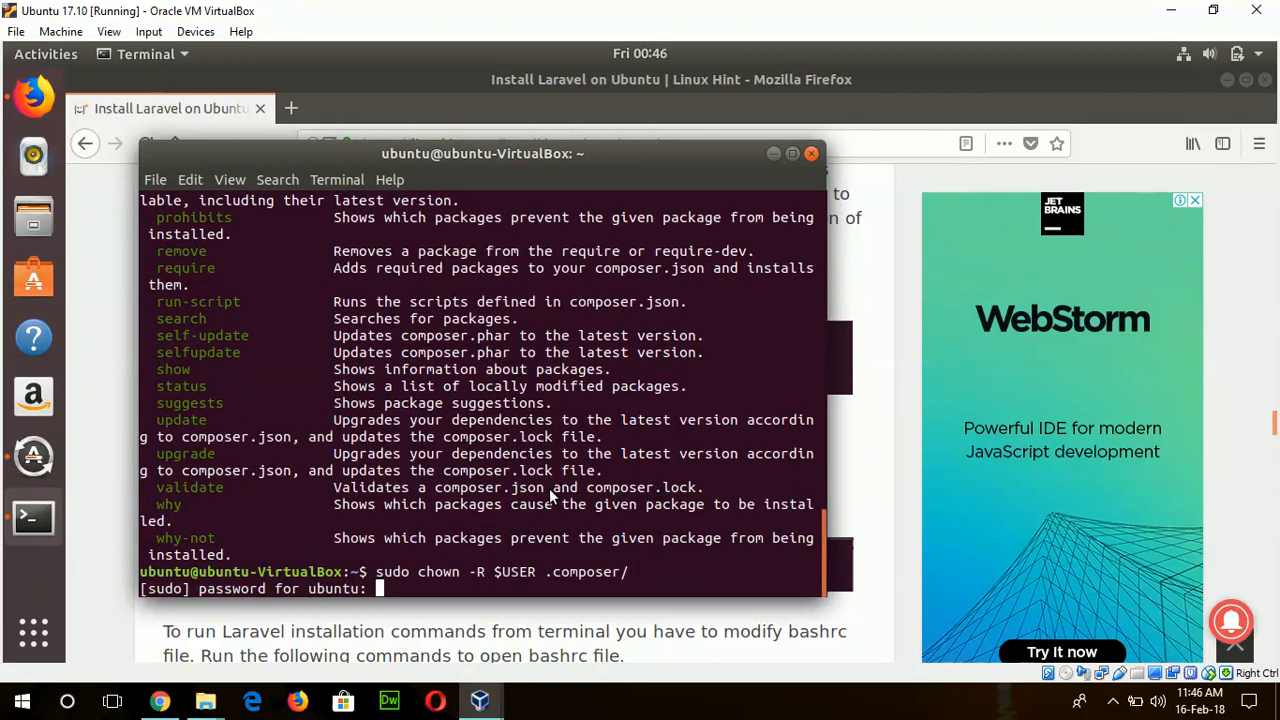
{"action": "key", "text": "Return"}
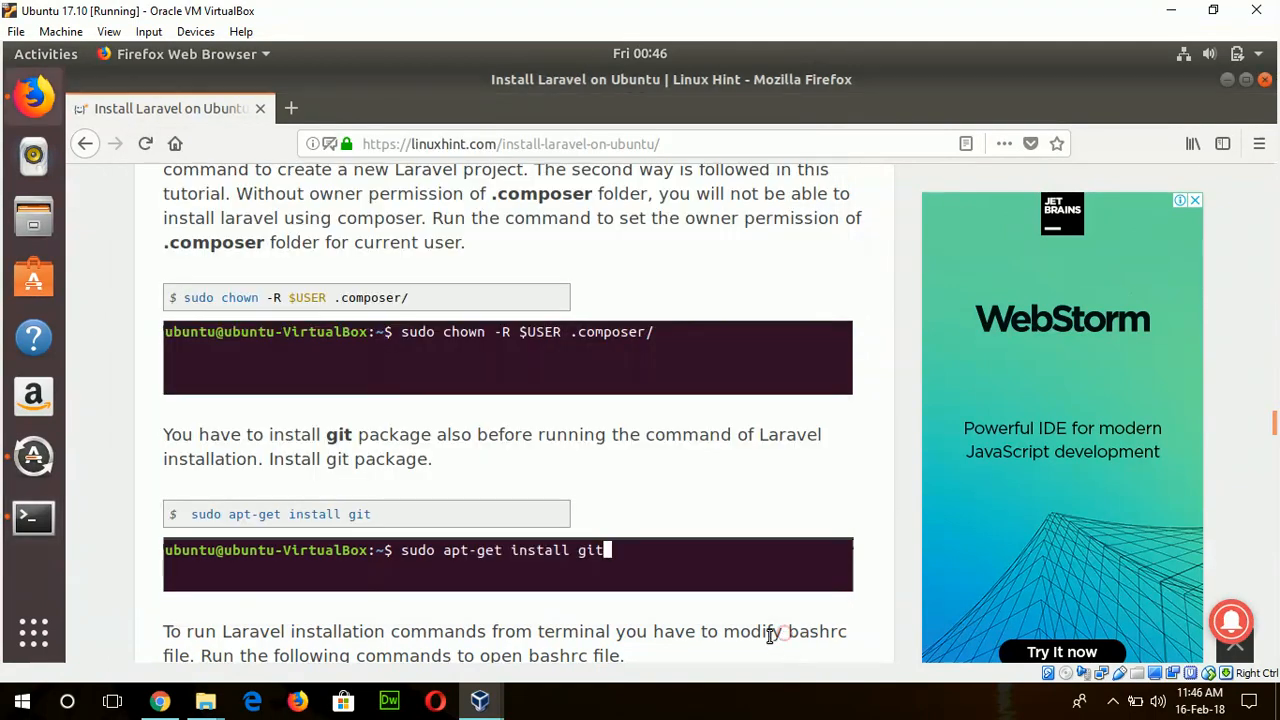
{"action": "scroll", "scroll_direction": "down", "scroll_amount": 3}
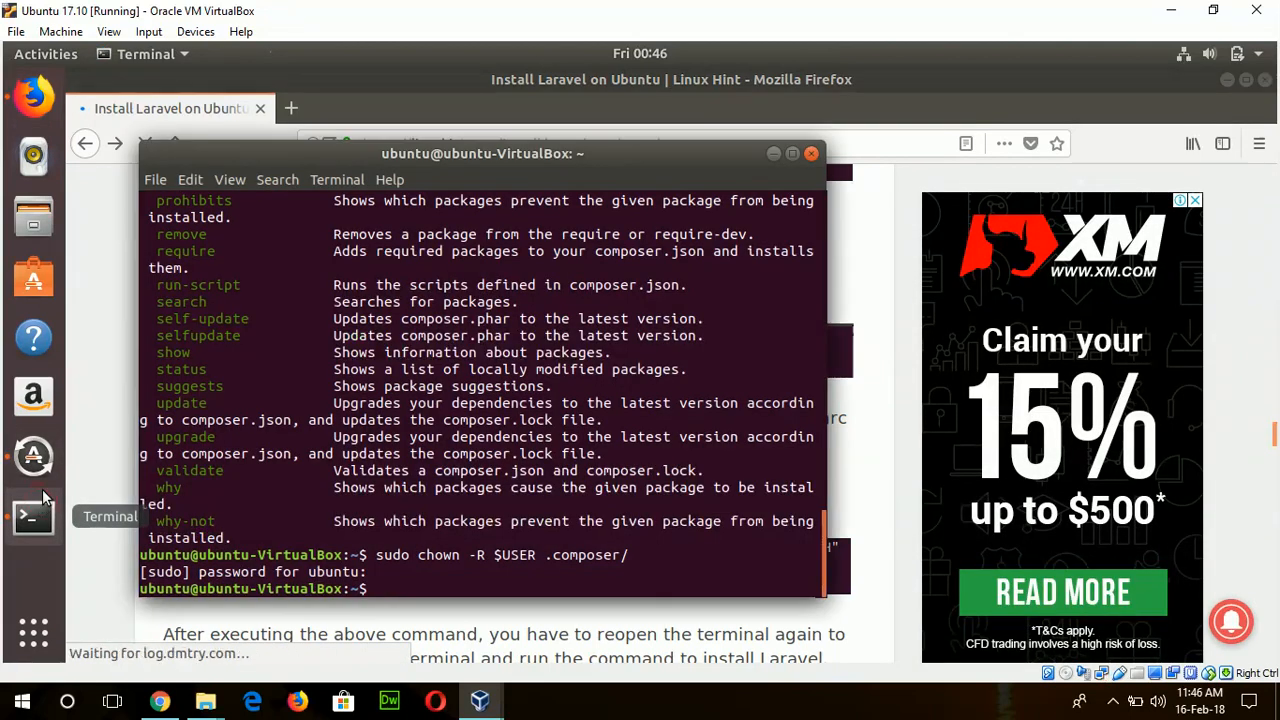
Step: Paste and run 'sudo apt-get install git', answering y to confirm the install
{"action": "right_click", "coordinate": [560, 500]}
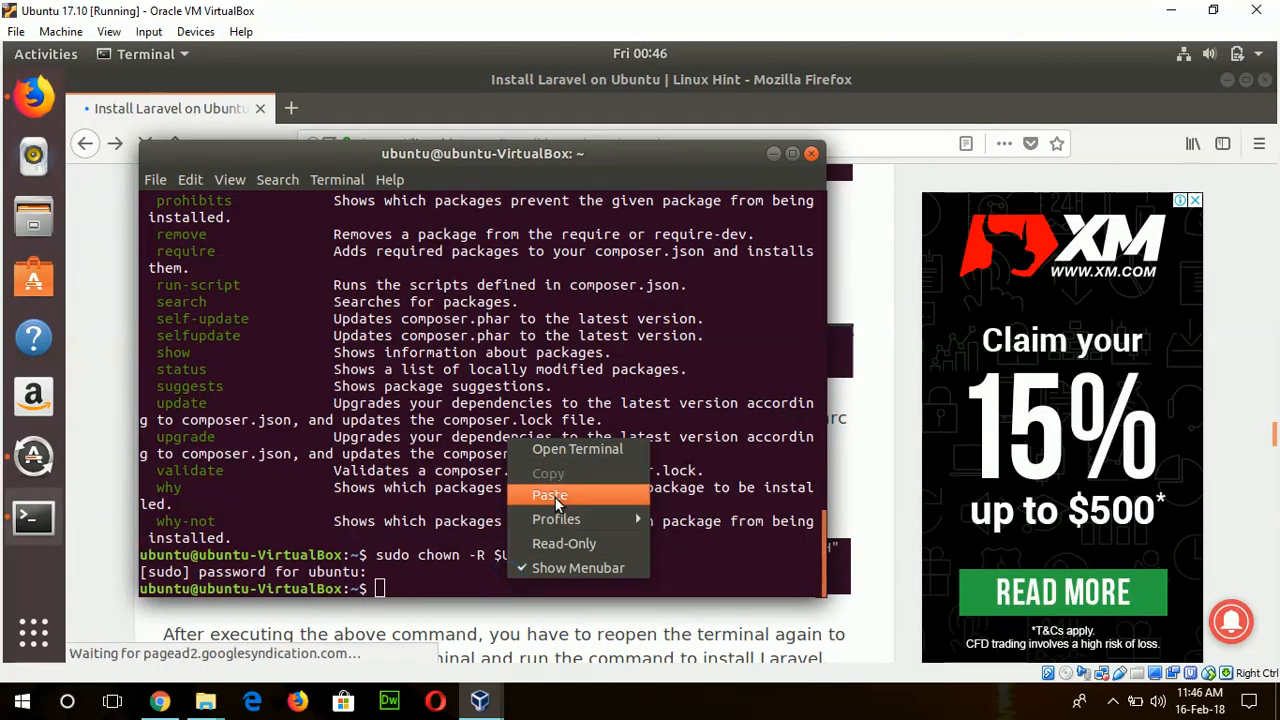
{"action": "left_click", "coordinate": [550, 495]}
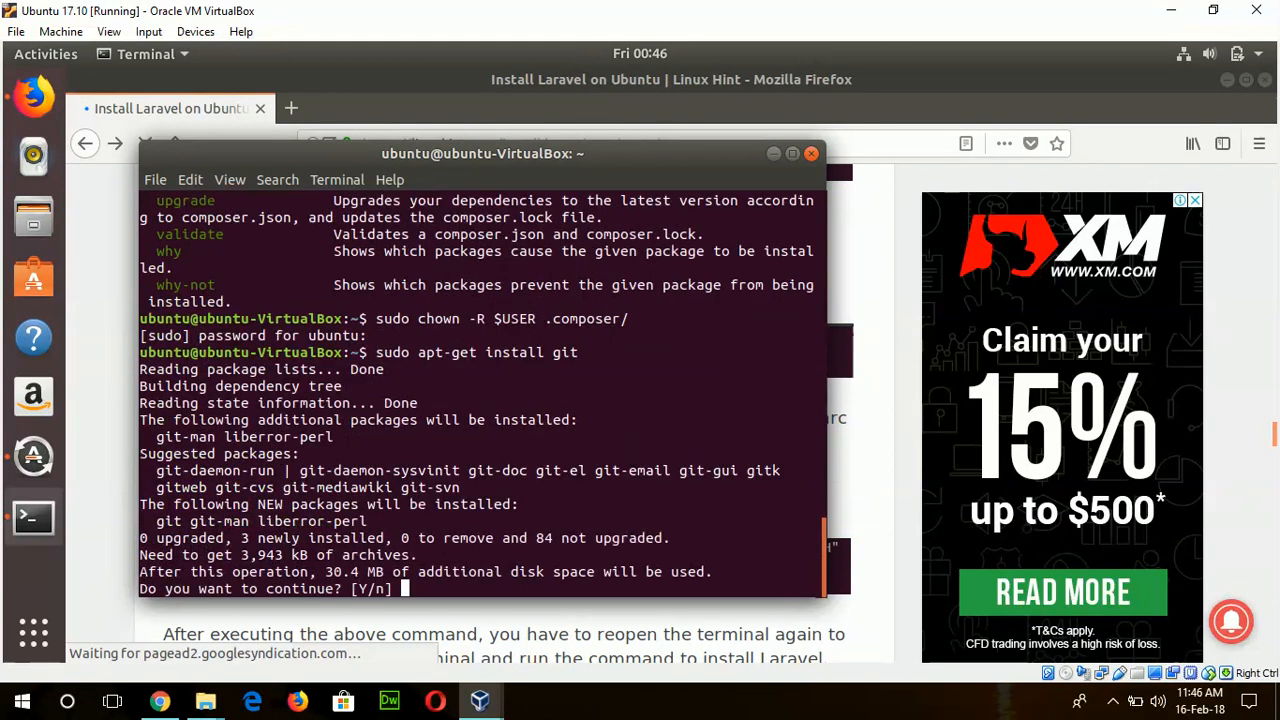
{"action": "type", "text": "y"}
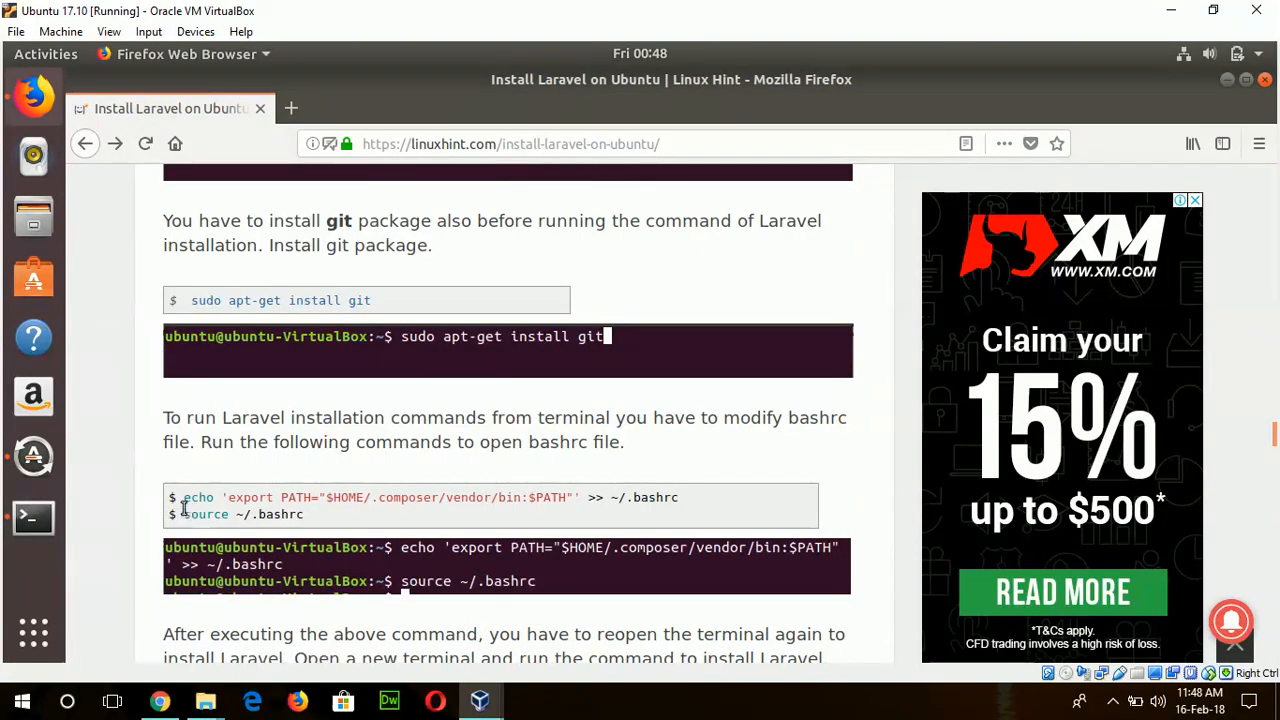
Step: Append Composer's global vendor bin to PATH in ~/.bashrc, source it, and copy the installer command
{"action": "right_click", "coordinate": [243, 514]}
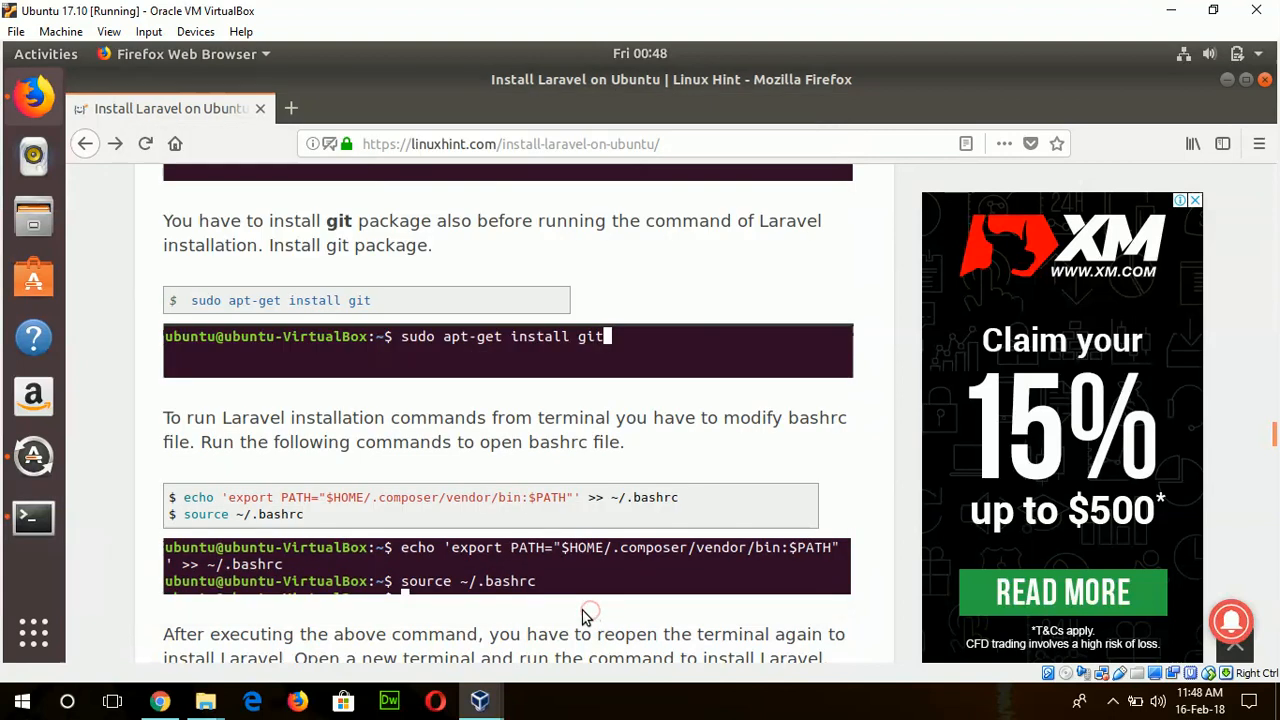
{"action": "scroll", "scroll_direction": "down", "scroll_amount": 3}
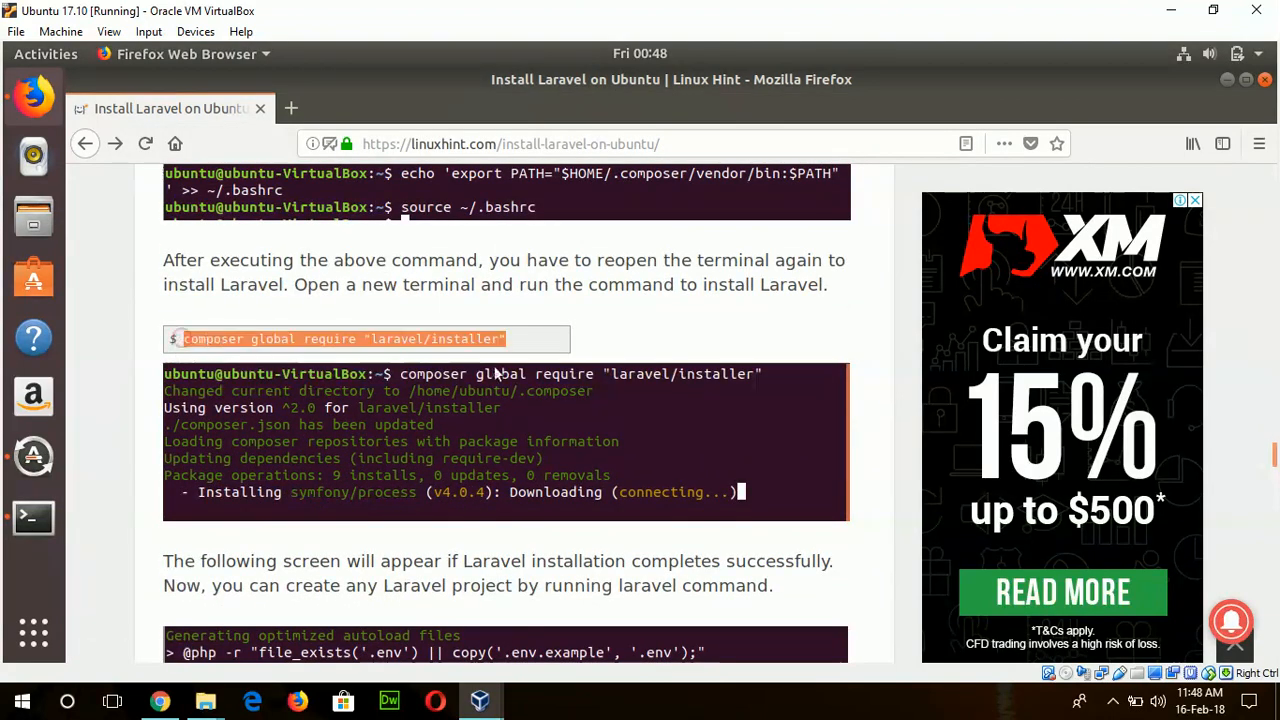
{"action": "right_click", "coordinate": [465, 338]}
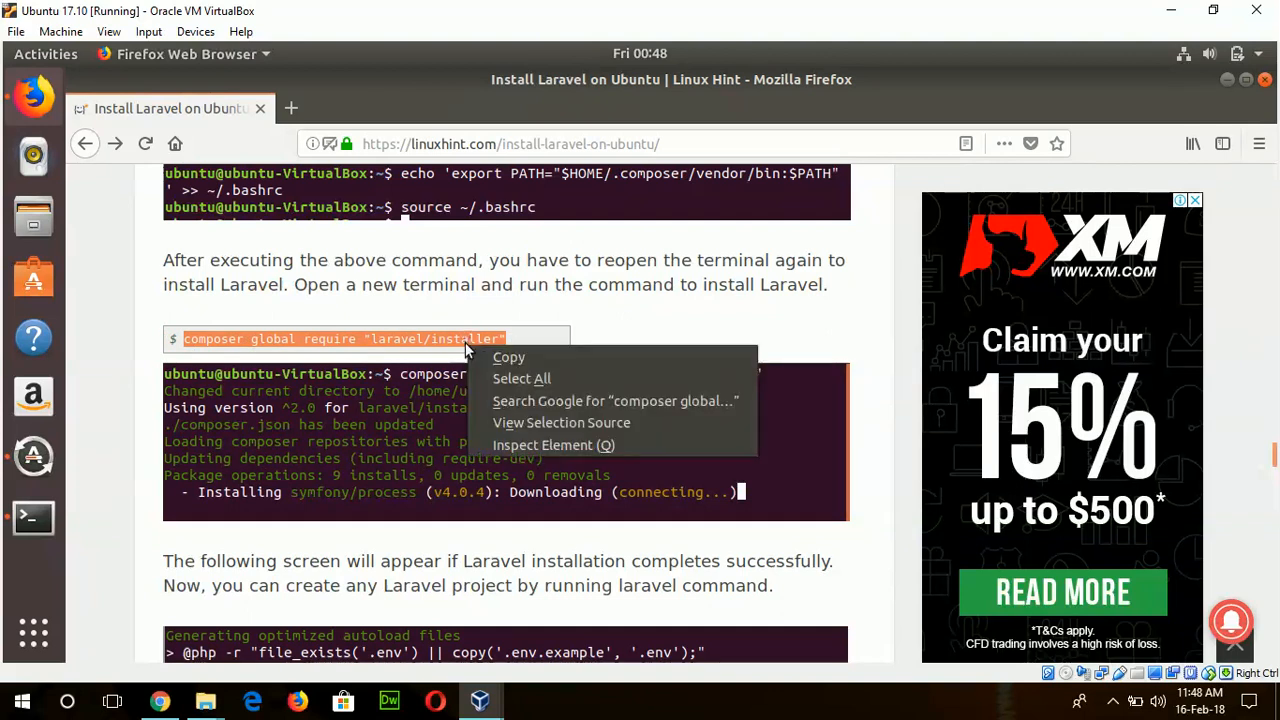
{"action": "left_click", "coordinate": [33, 516]}
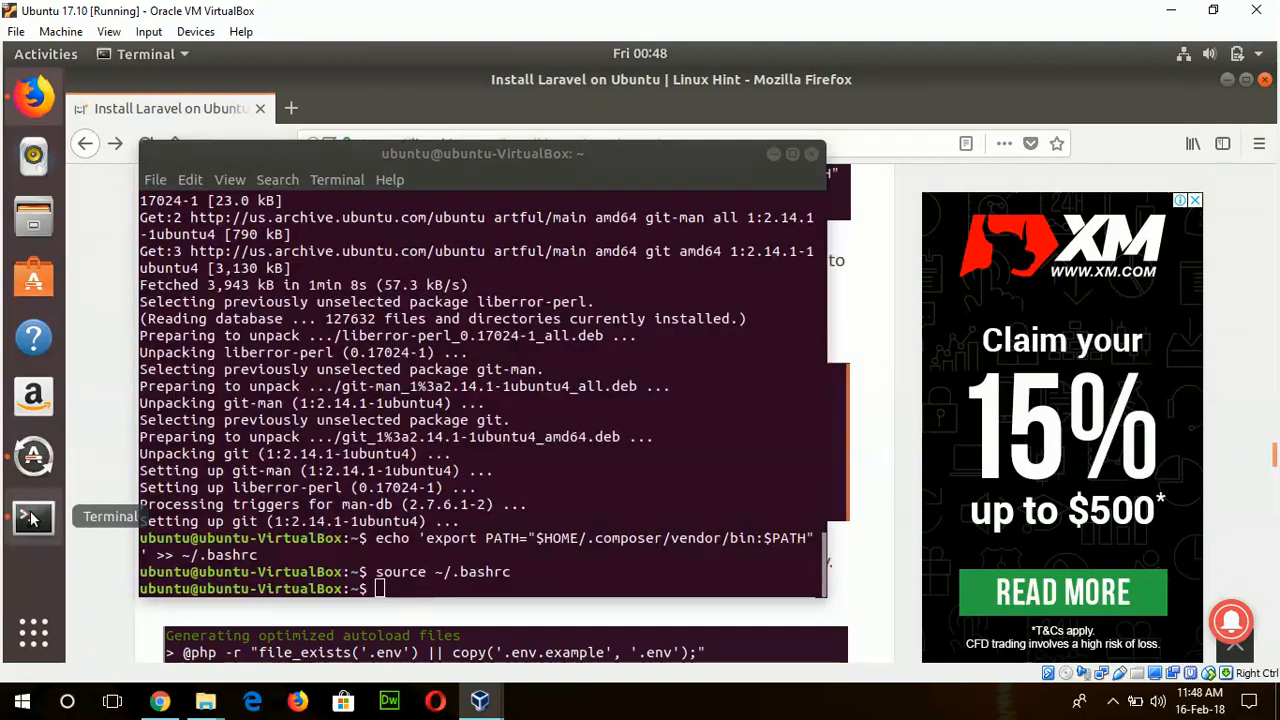
{"action": "right_click", "coordinate": [490, 510]}
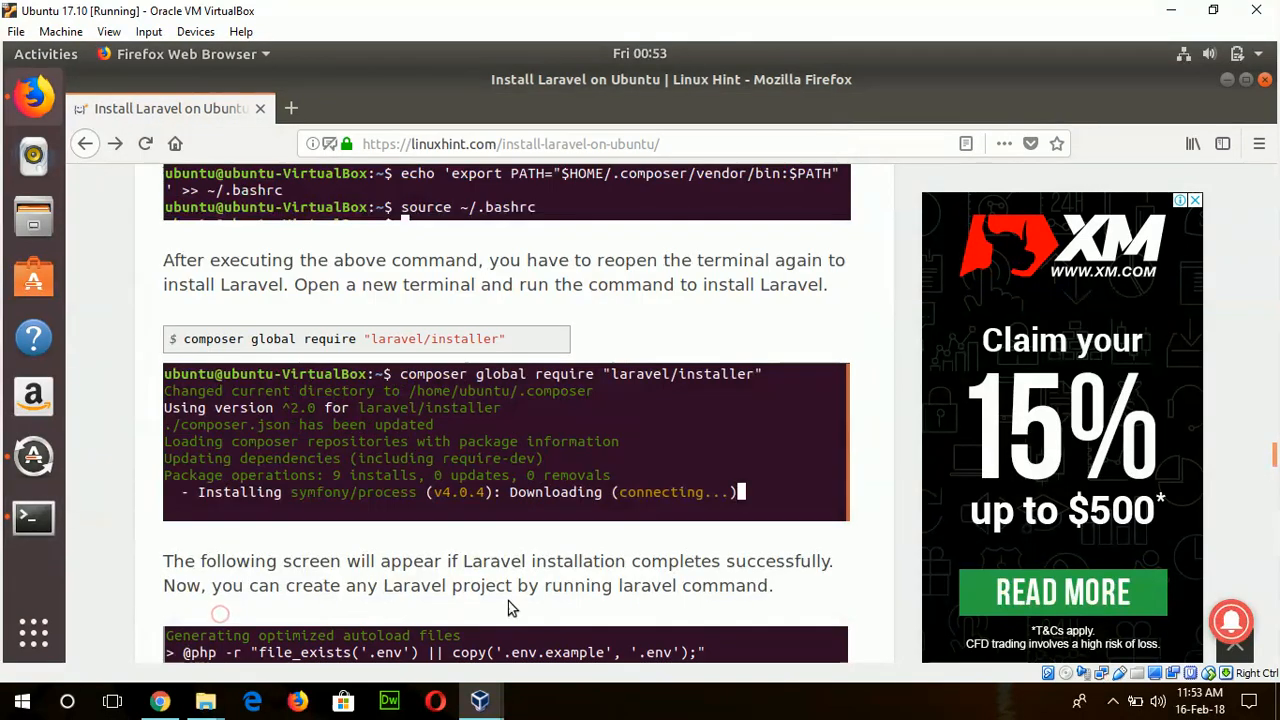
Step: Install laravel/installer globally via Composer and run laravel to confirm version 2.0.1
{"action": "scroll", "scroll_direction": "down", "scroll_amount": 3}
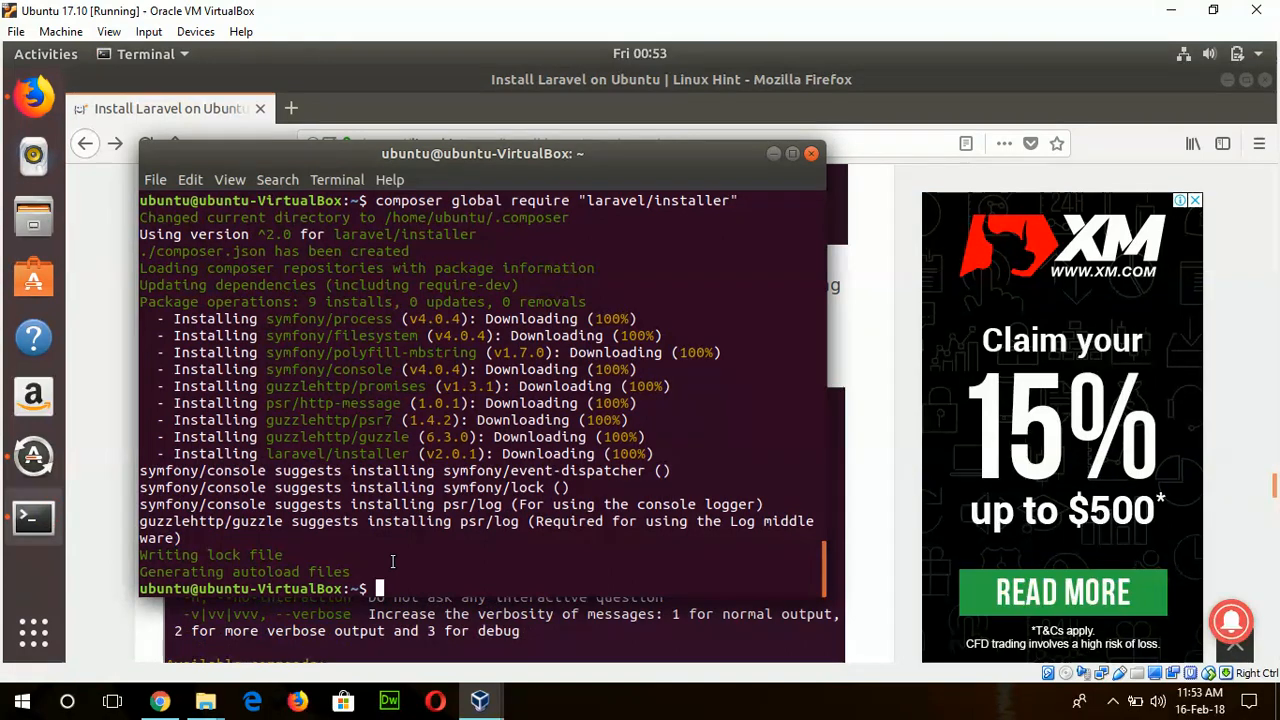
{"action": "type", "text": "laravel"}
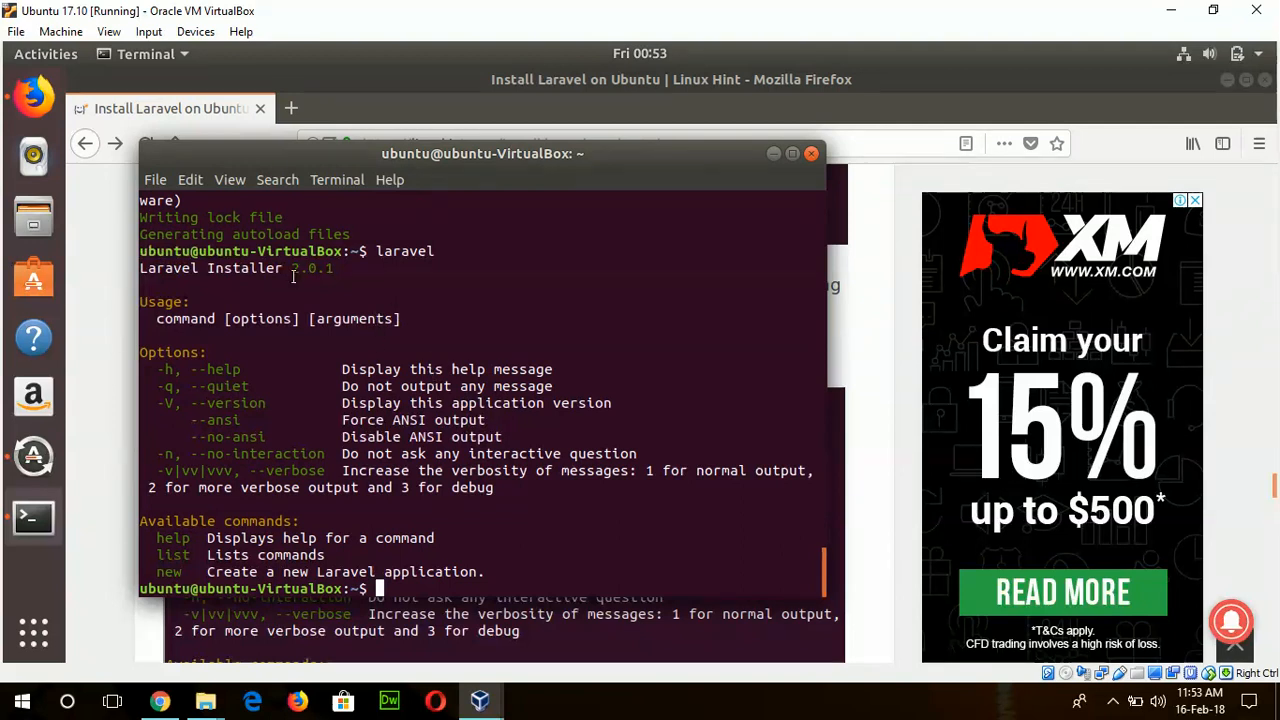
{"action": "double_click", "coordinate": [310, 267]}
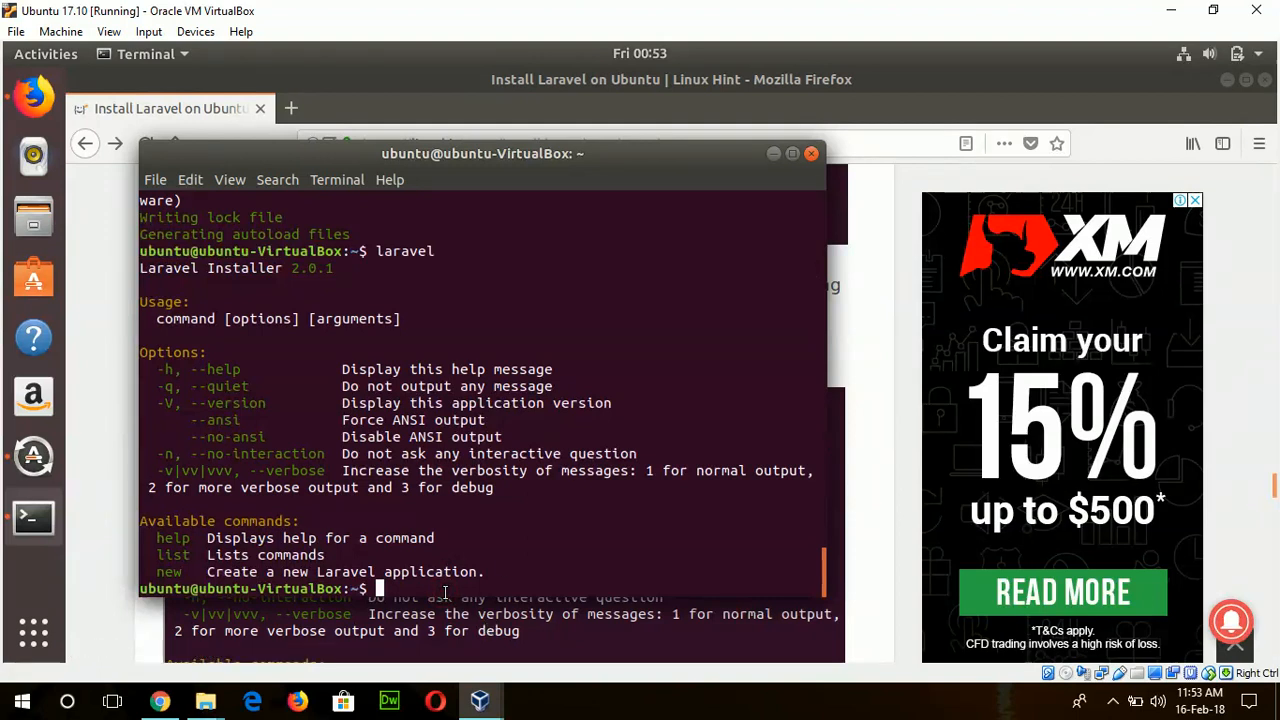
Step: Enter 'laravel new laravelpro' to create the new project
{"action": "type", "text": "laravel"}
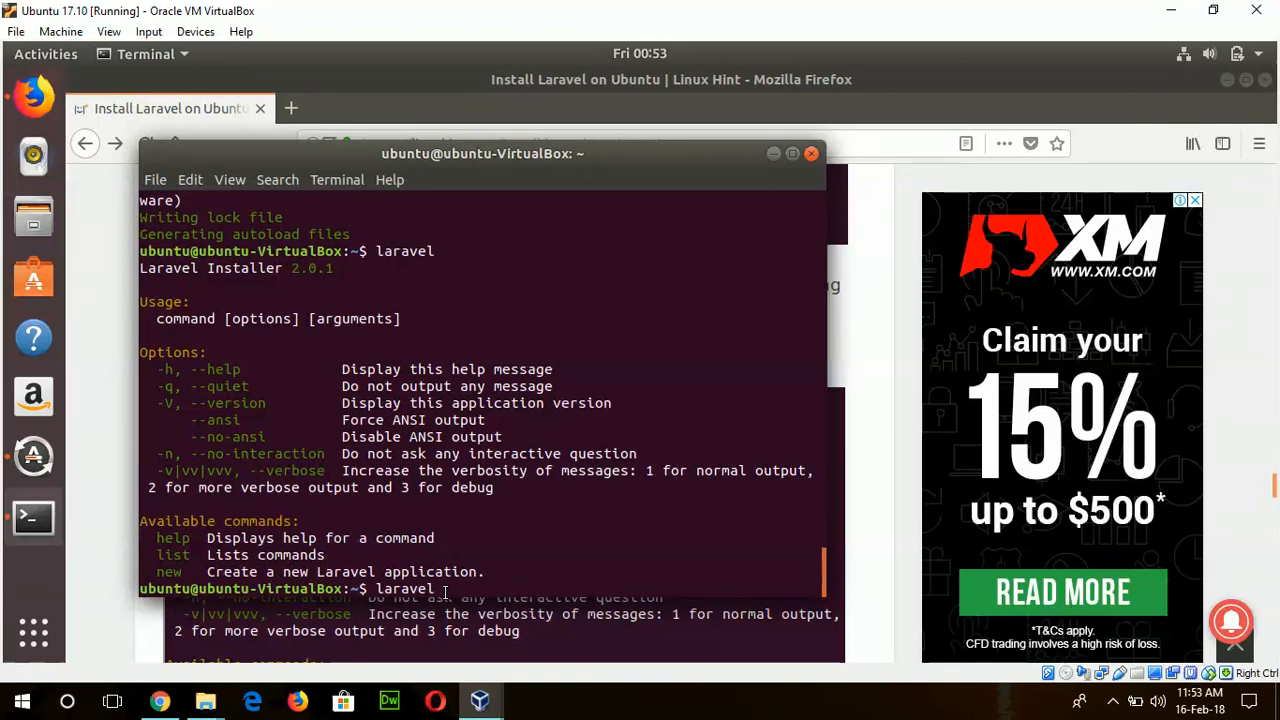
{"action": "type", "text": "new l"}
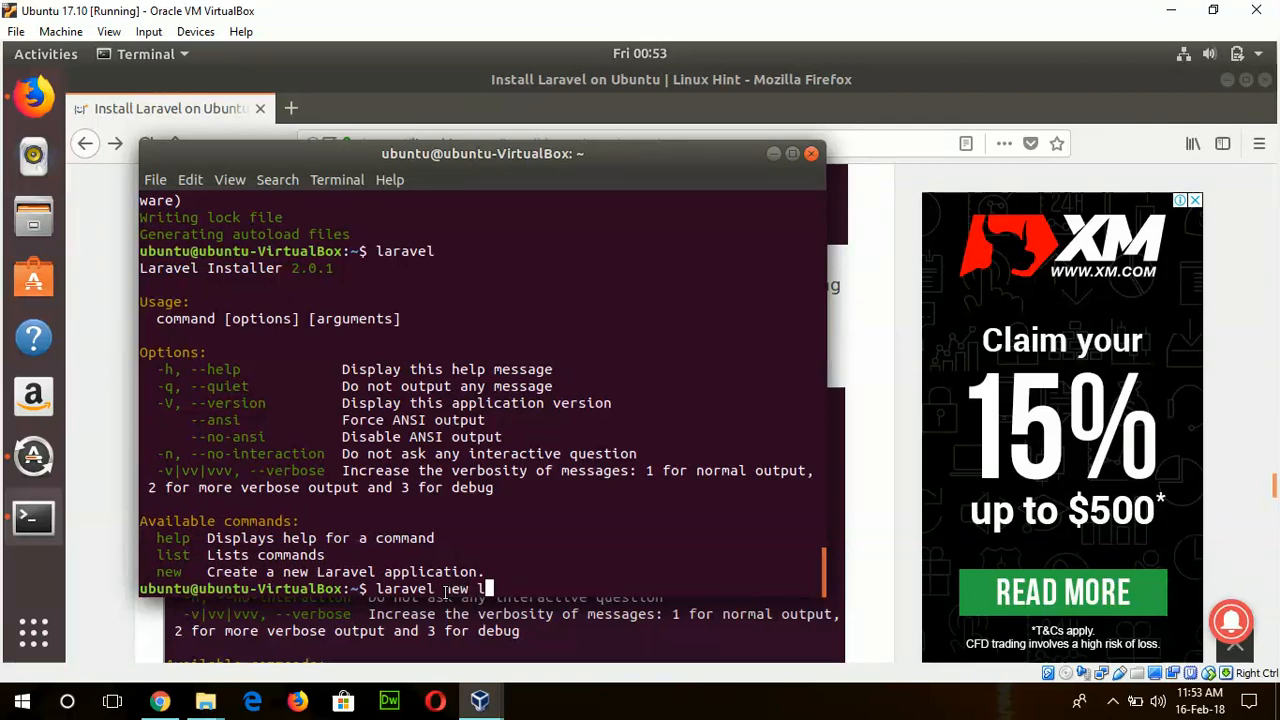
{"action": "type", "text": "laravelp"}
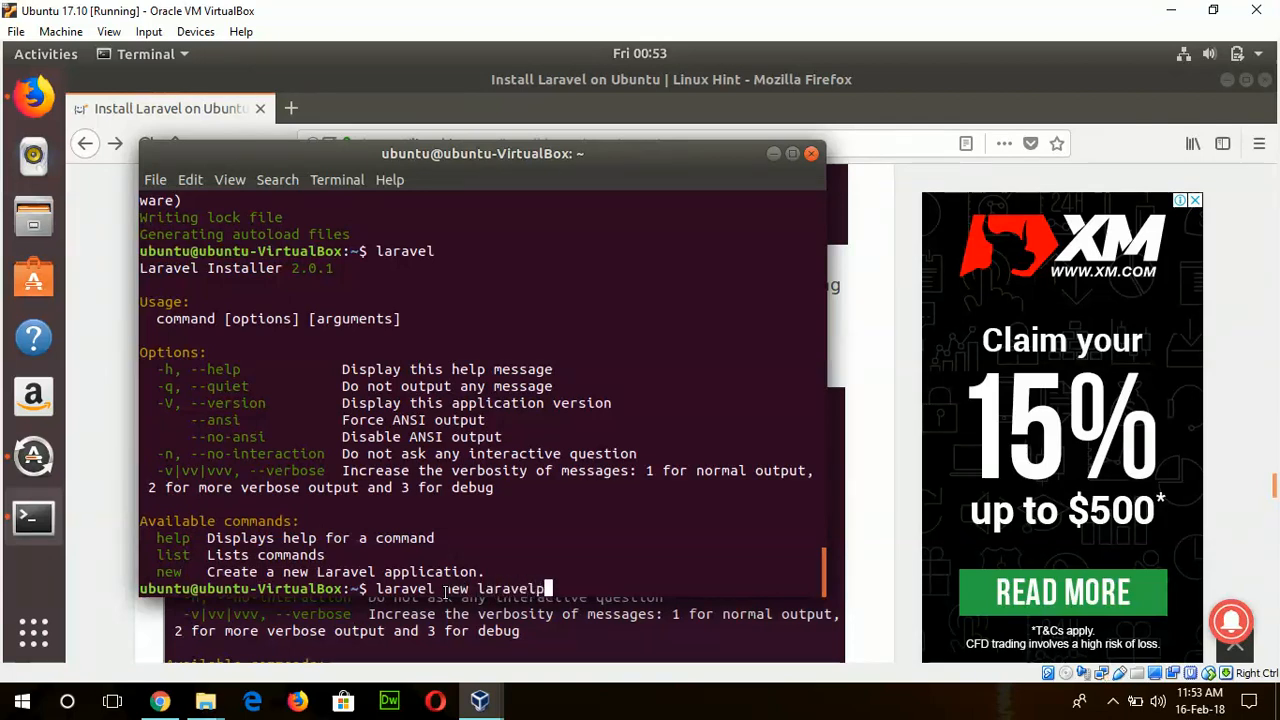
{"action": "type", "text": "ro"}
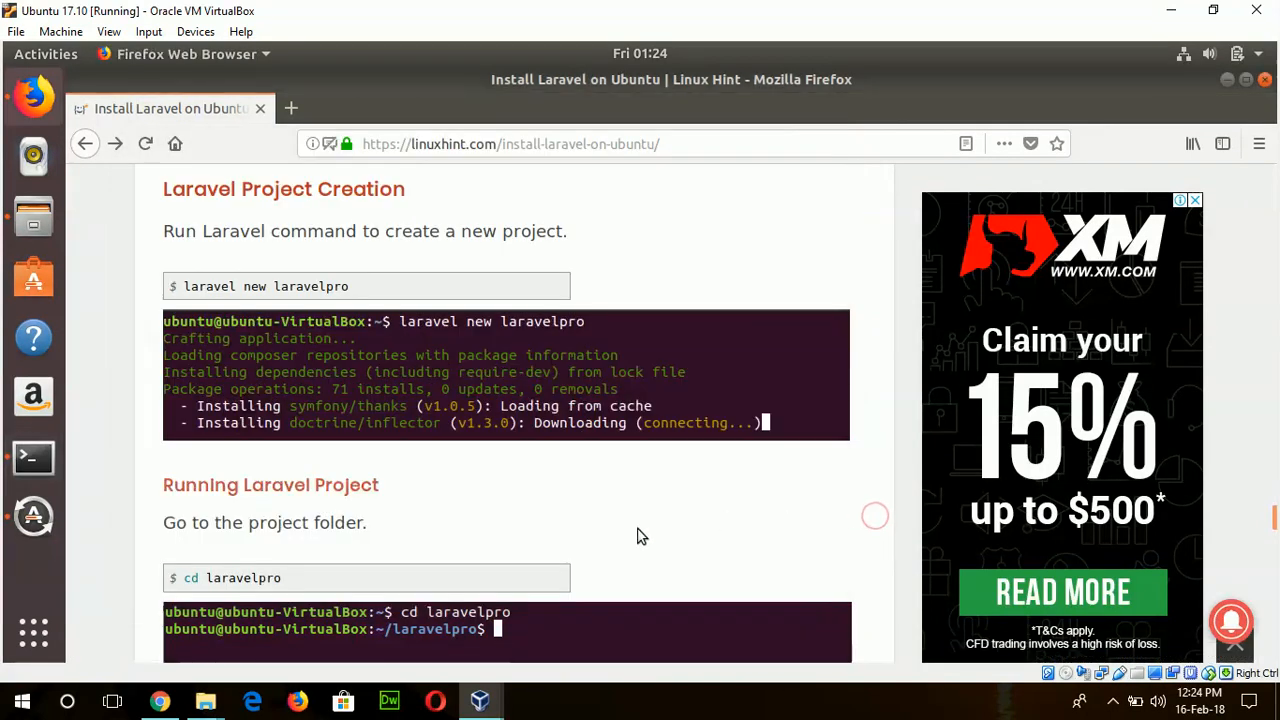
Step: Back in the terminal, cd into laravelpro and run php artisan serve
{"action": "scroll", "scroll_direction": "down", "scroll_amount": 3}
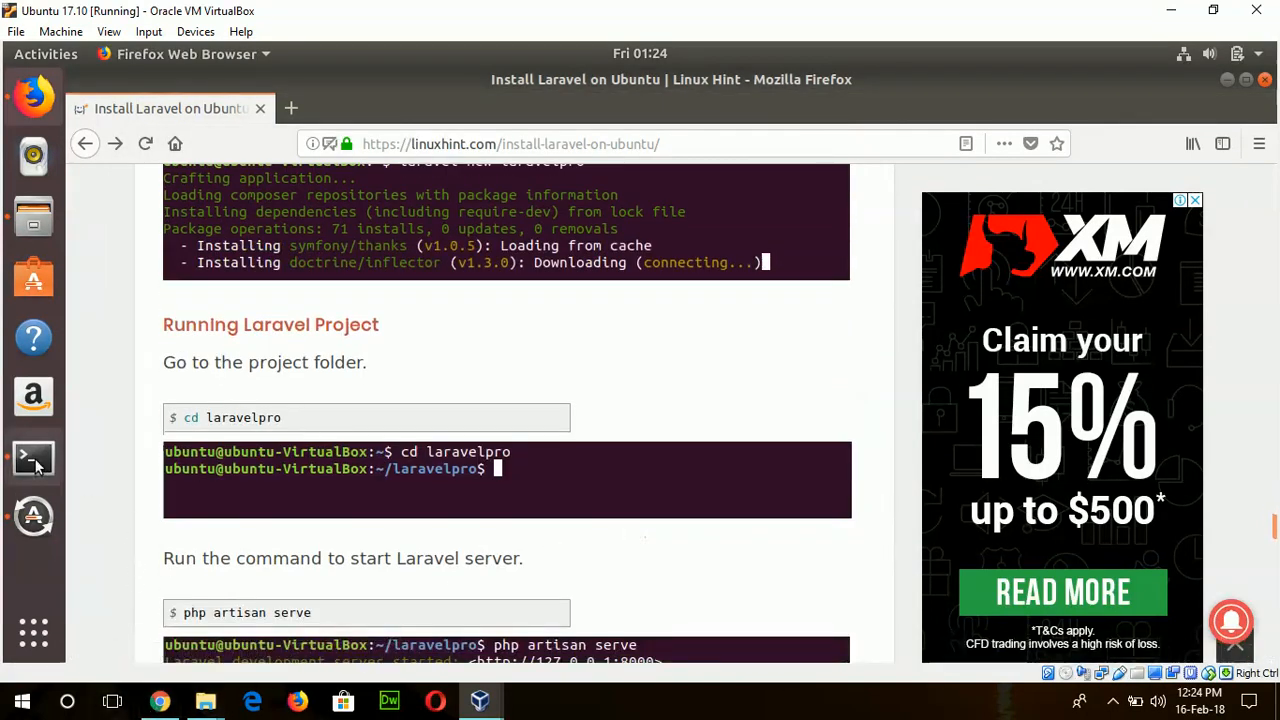
{"action": "left_click", "coordinate": [33, 457]}
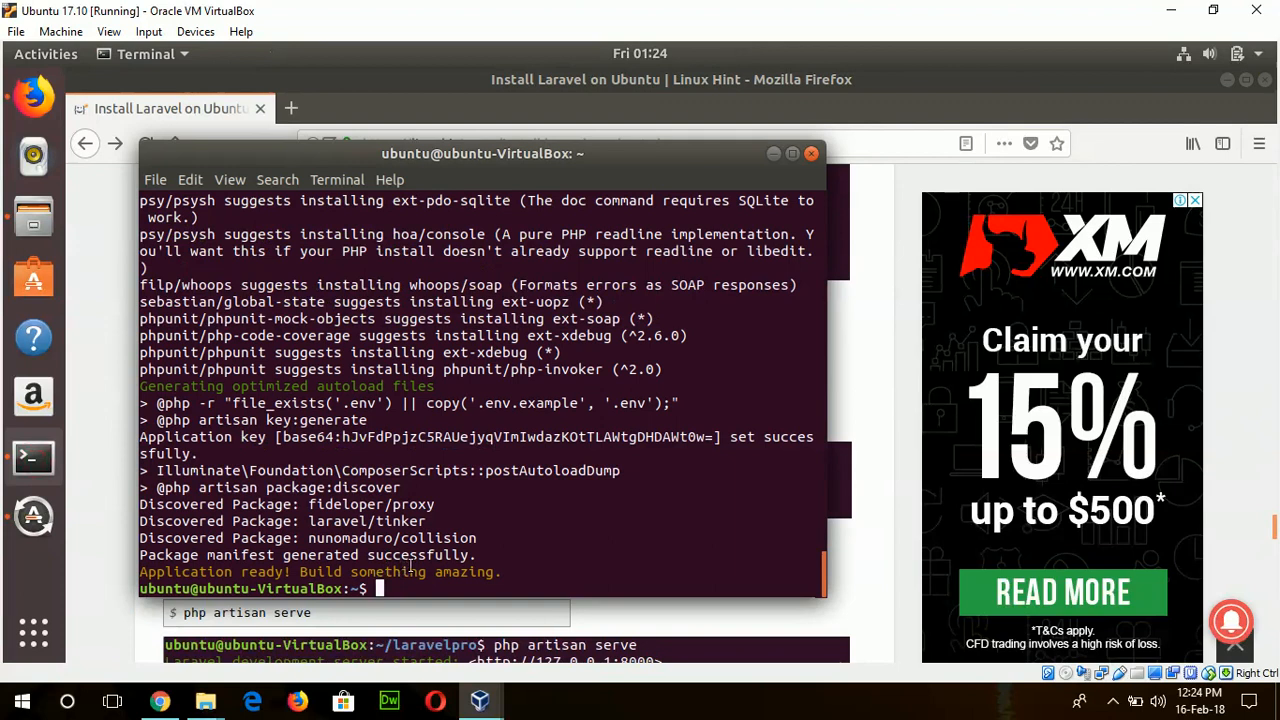
{"action": "type", "text": "cd l"}
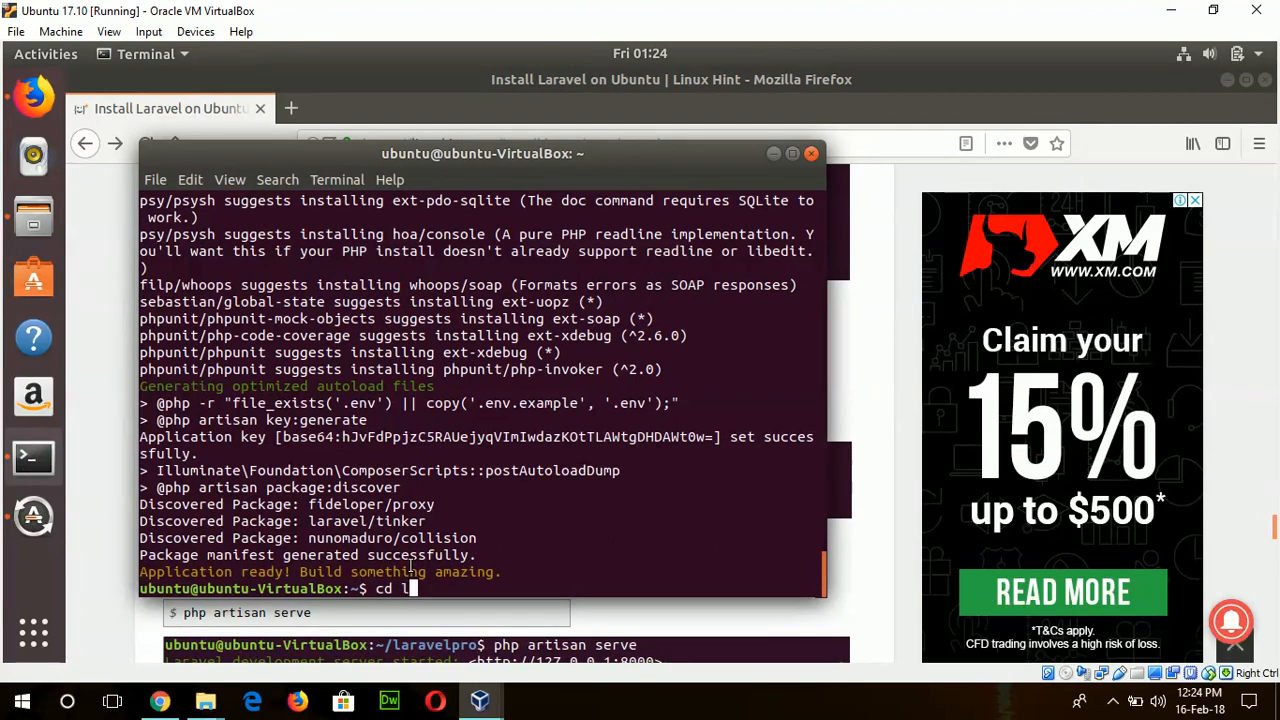
{"action": "type", "text": "aravelpro"}
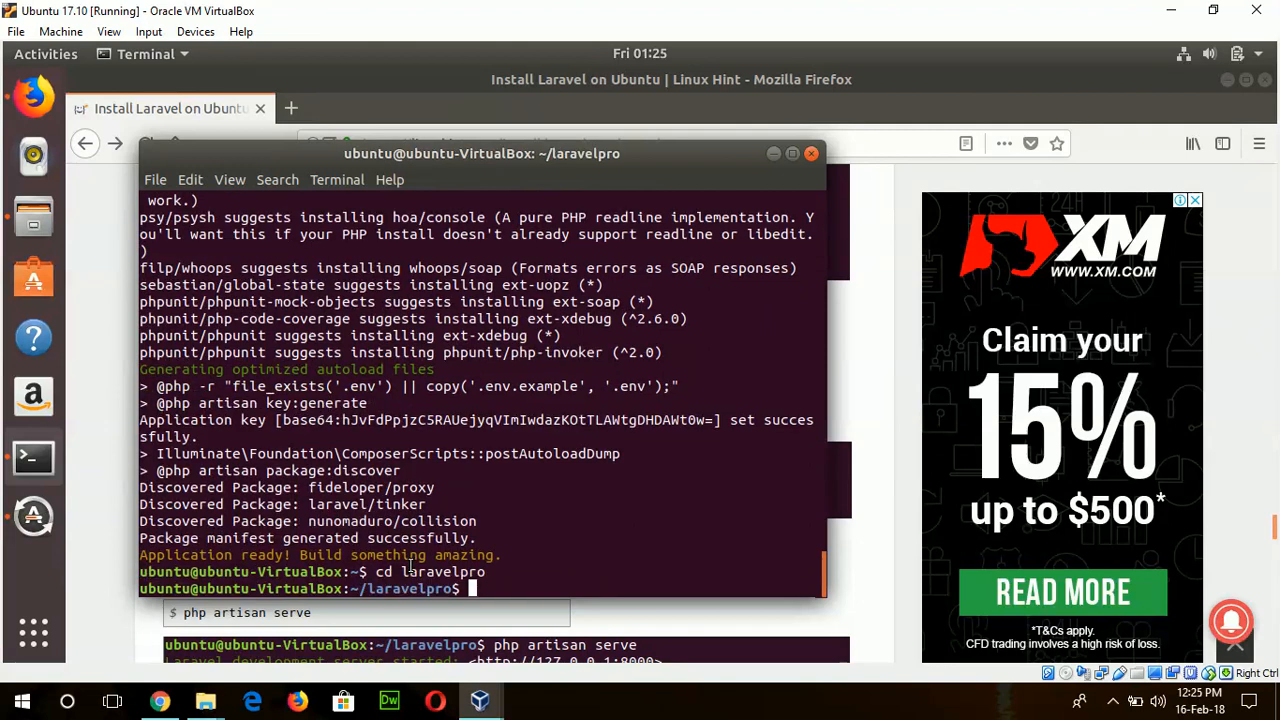
{"action": "type", "text": "php"}
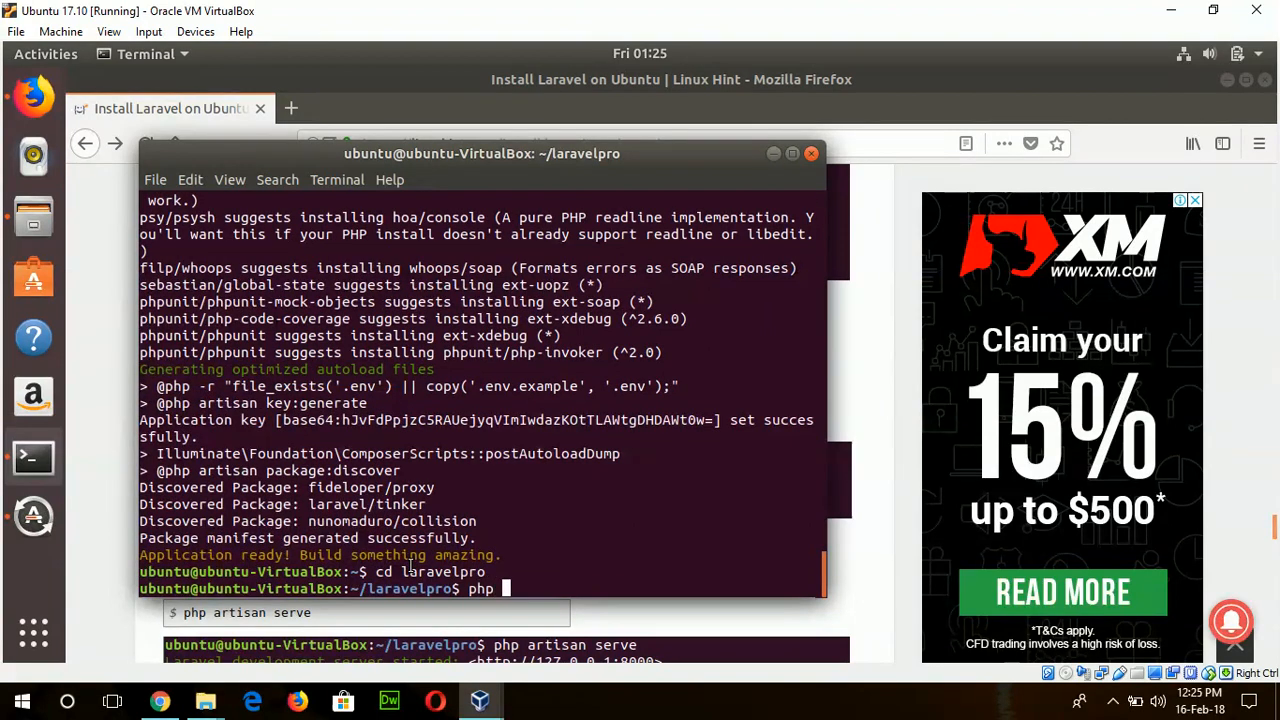
{"action": "type", "text": "artisan"}
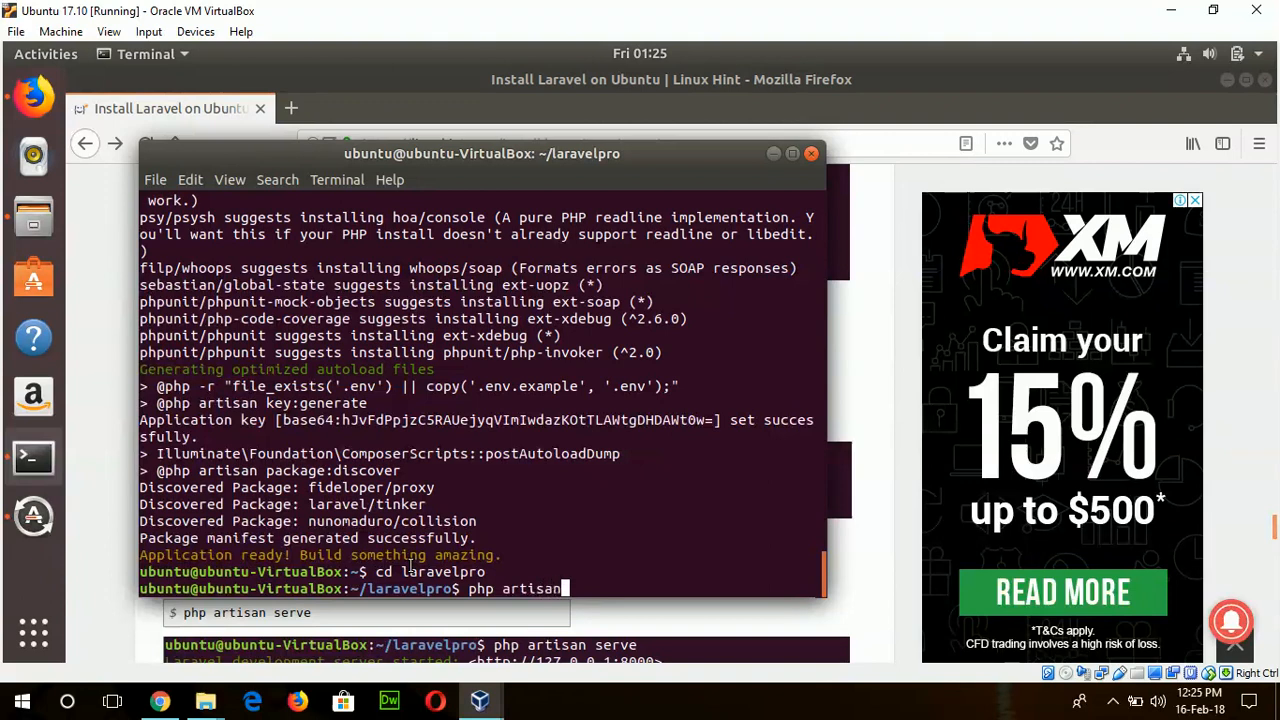
{"action": "type", "text": "serve"}
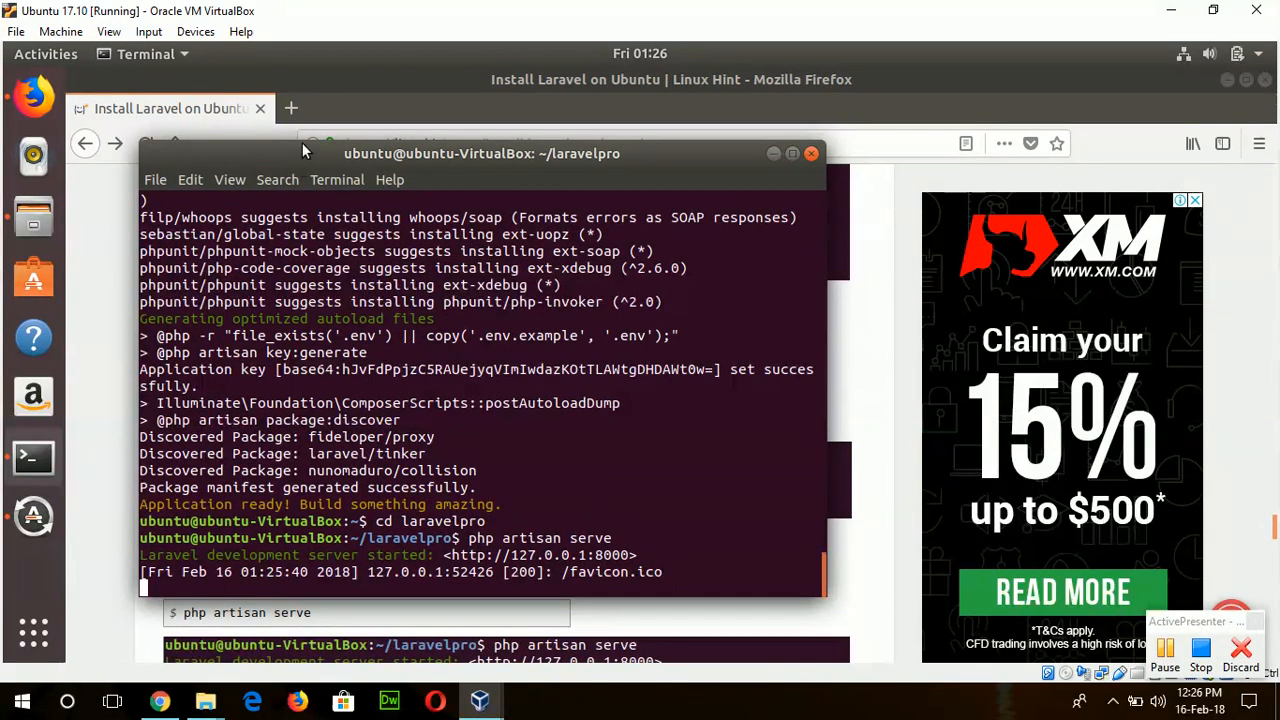
Step: Open a new Firefox tab and type 'localhost:80' into the address bar
{"action": "left_click", "coordinate": [501, 108]}
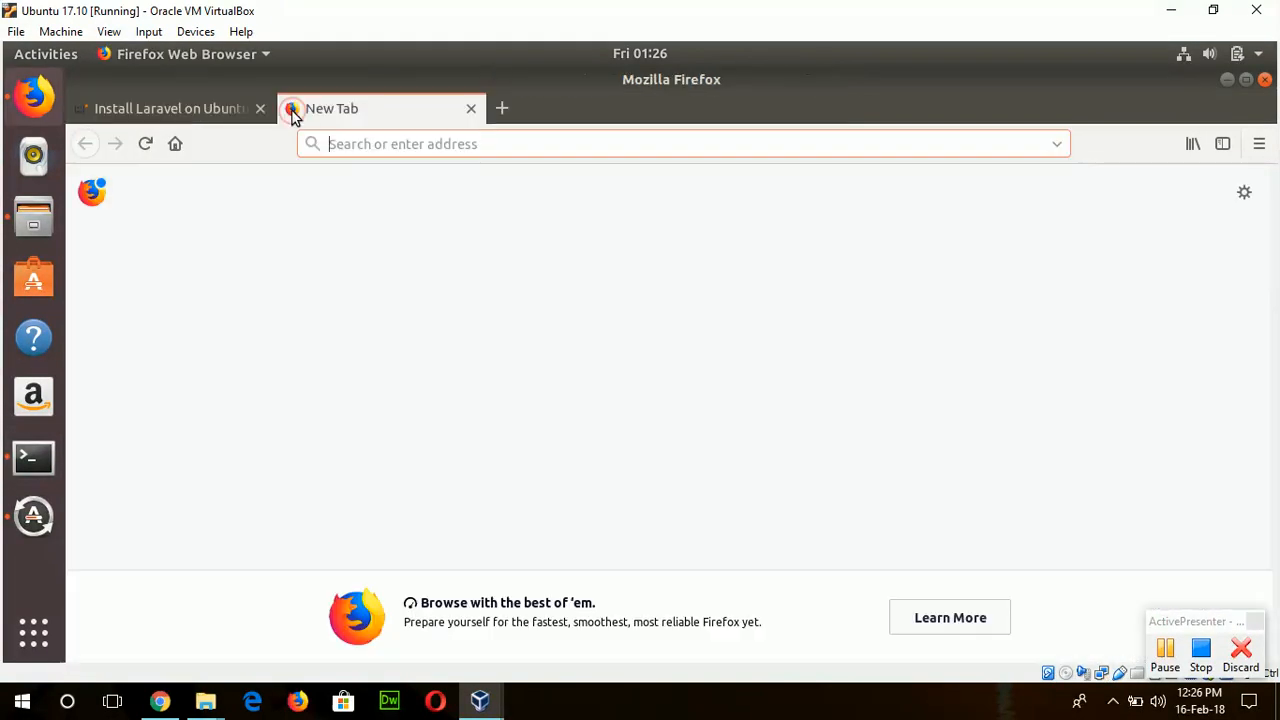
{"action": "type", "text": "localhost"}
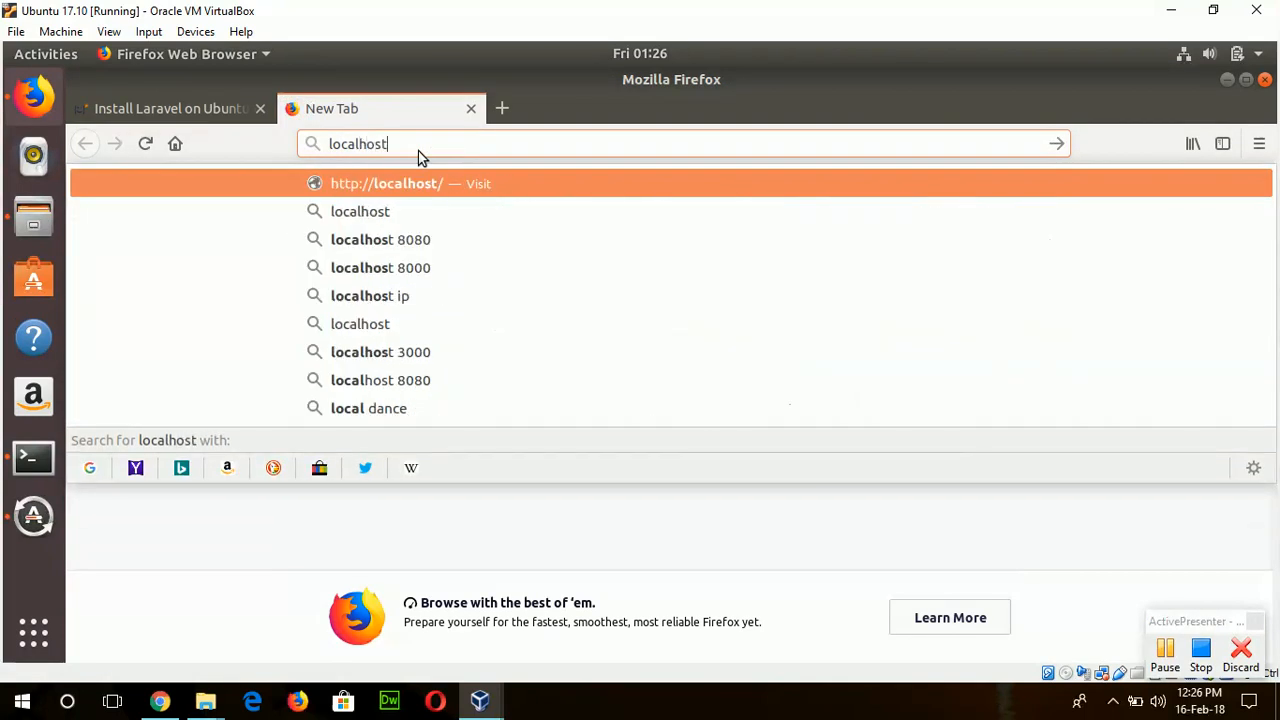
{"action": "type", "text": ":80"}
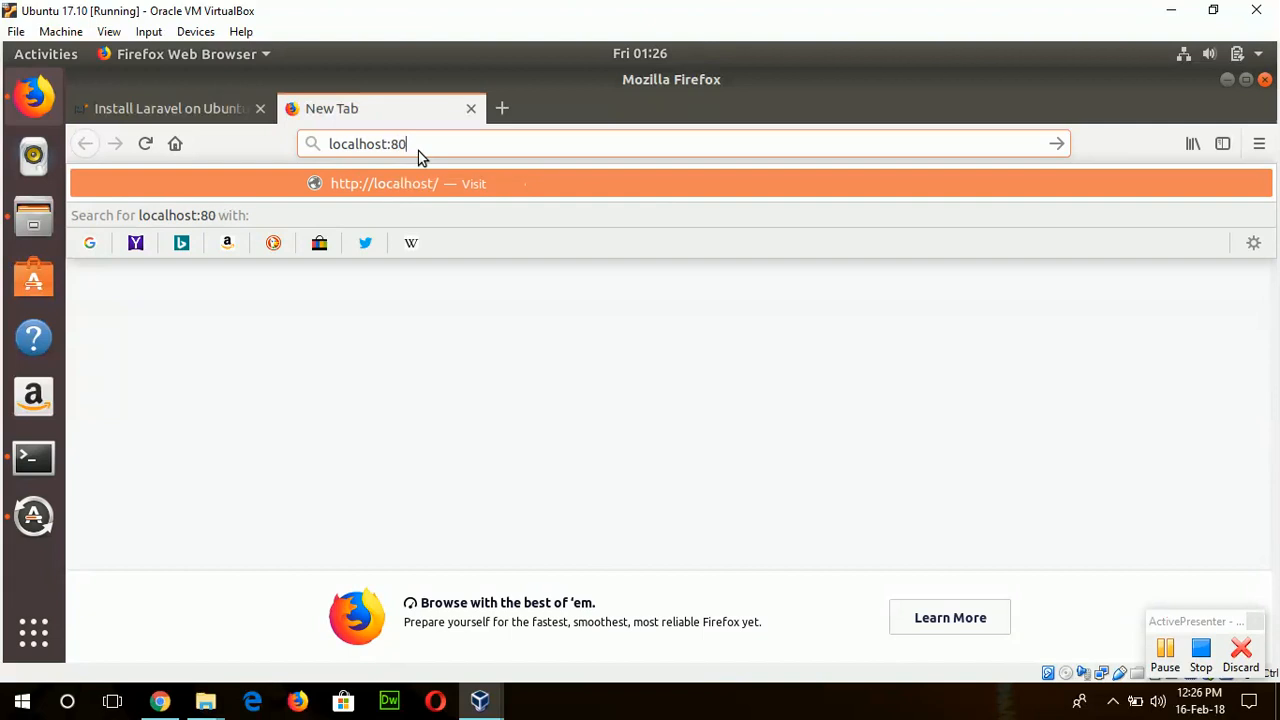